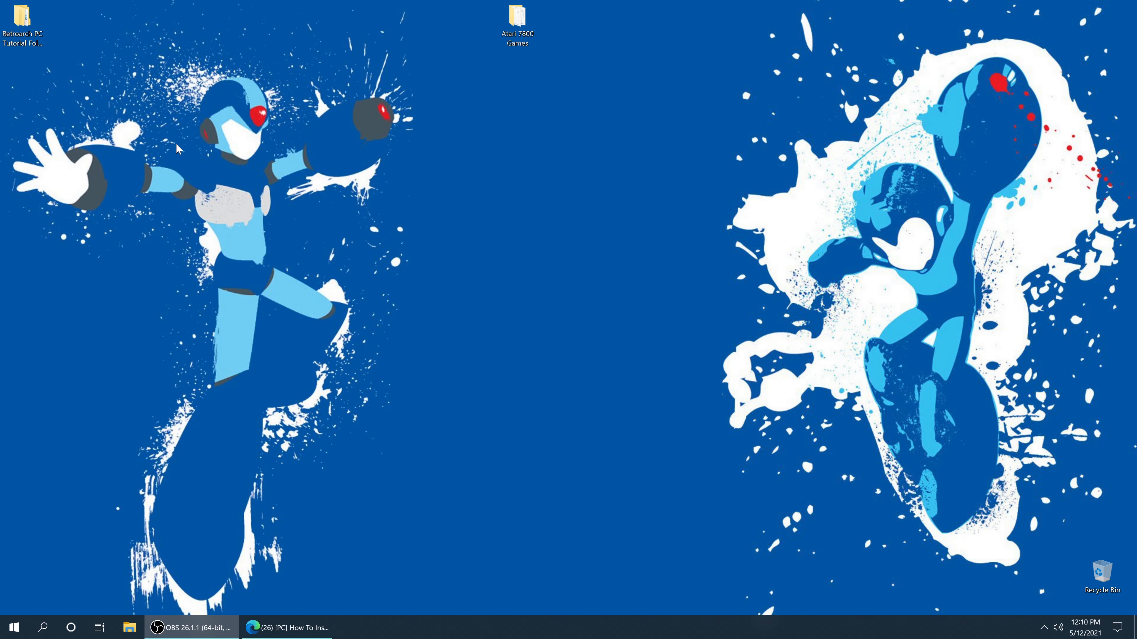
pyautogui.moveTo(129, 107)
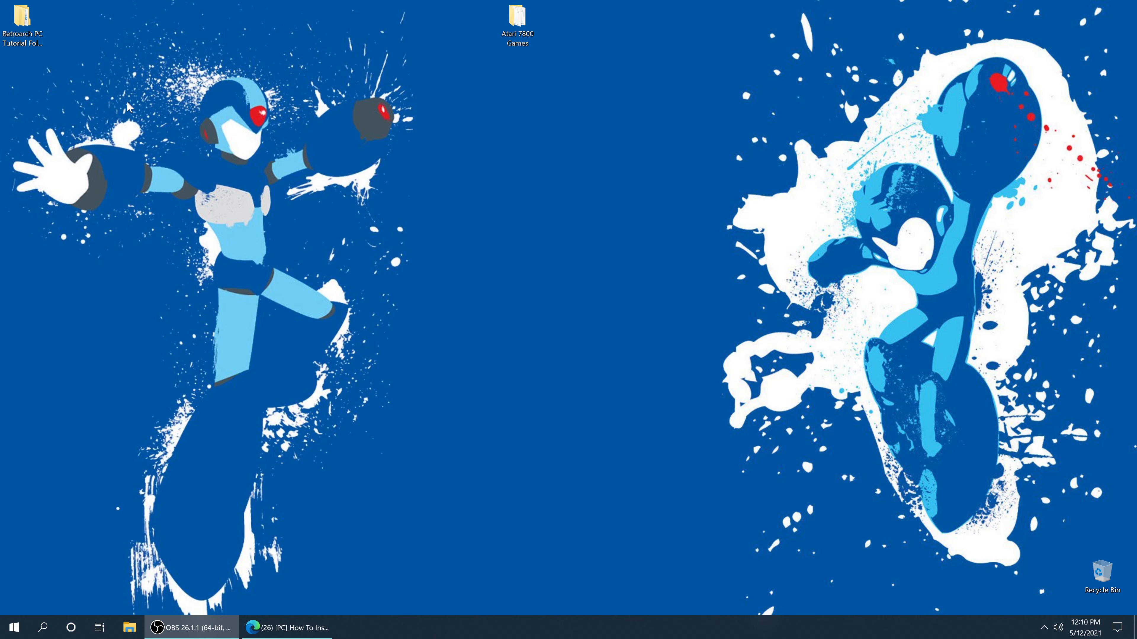
# Step: Open the Retroarch PC Tutorial Folder and select the RetroArch-Win64 folder
pyautogui.doubleClick(22, 18)
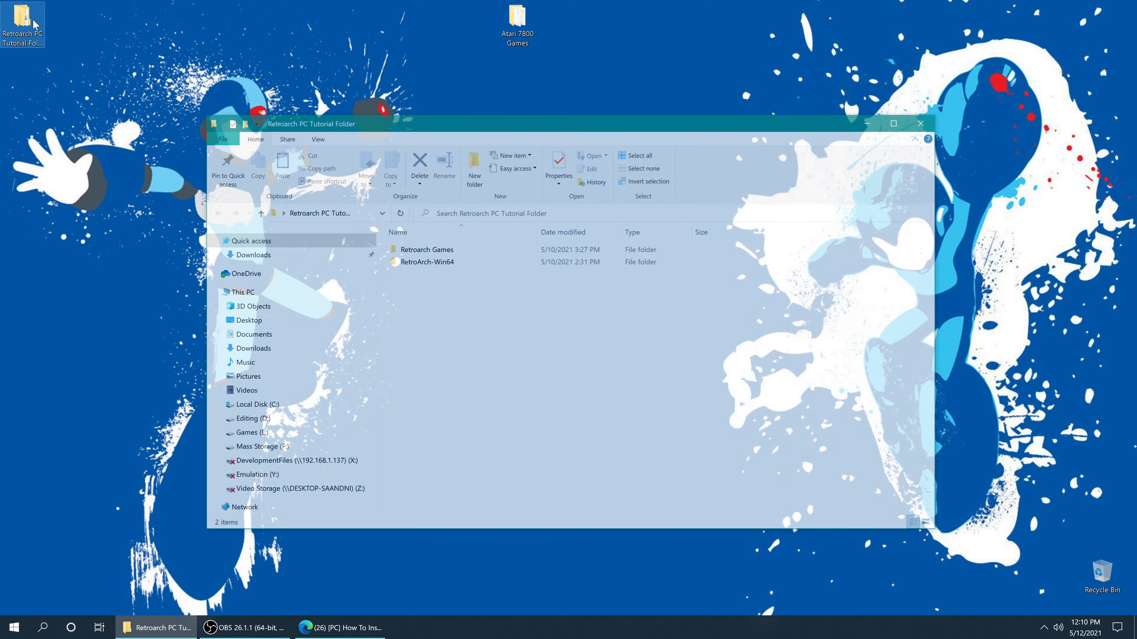
pyautogui.click(427, 261)
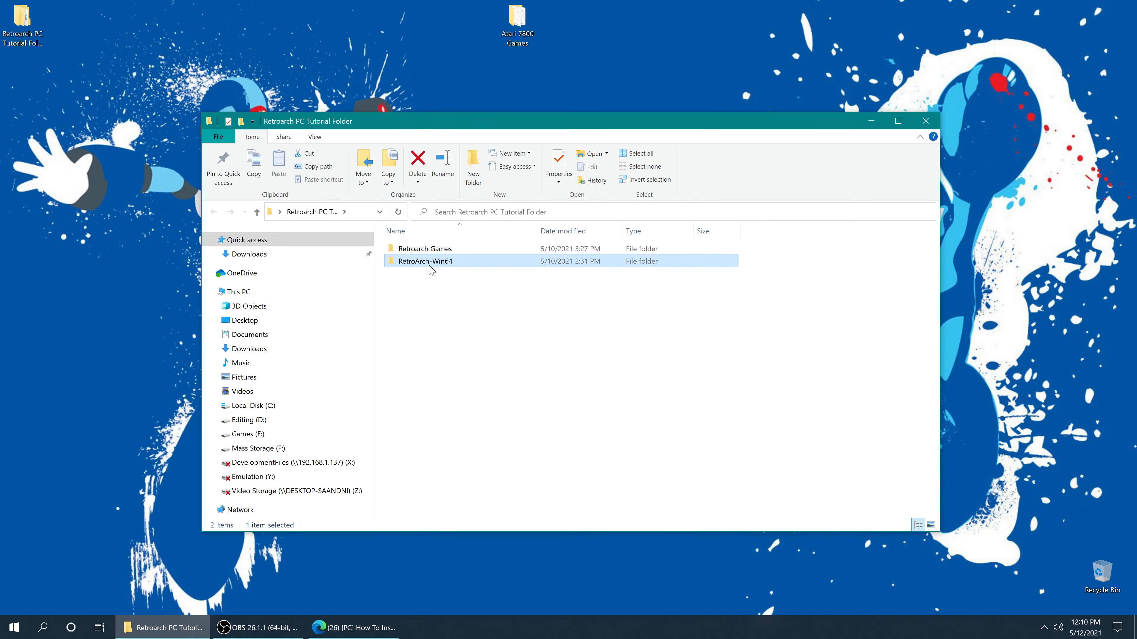
pyautogui.click(351, 627)
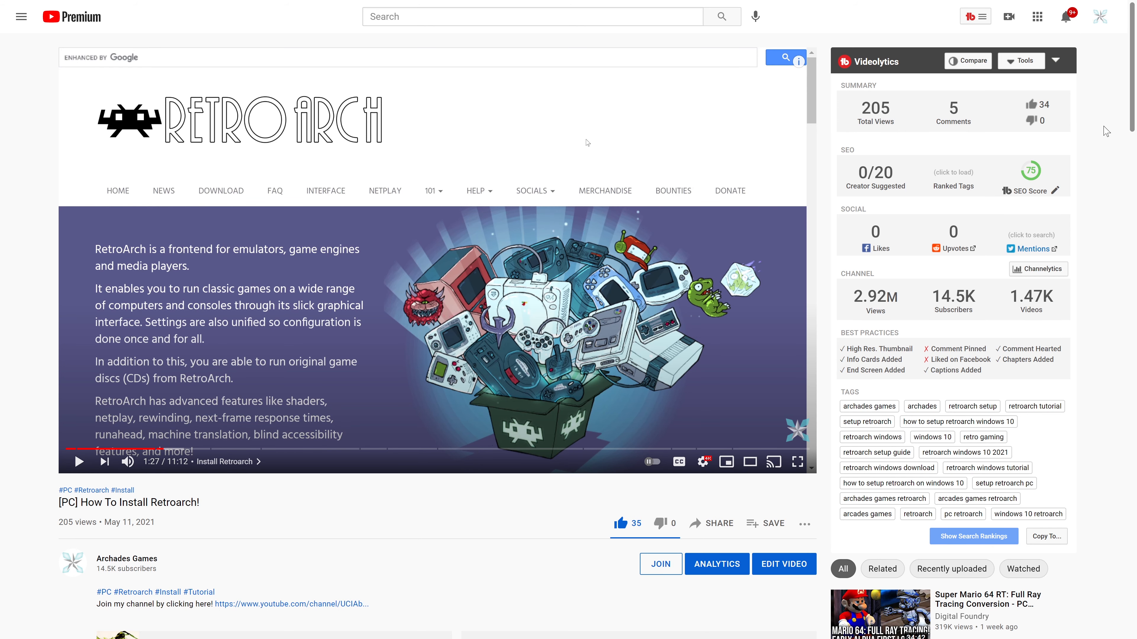
pyautogui.moveTo(62, 517)
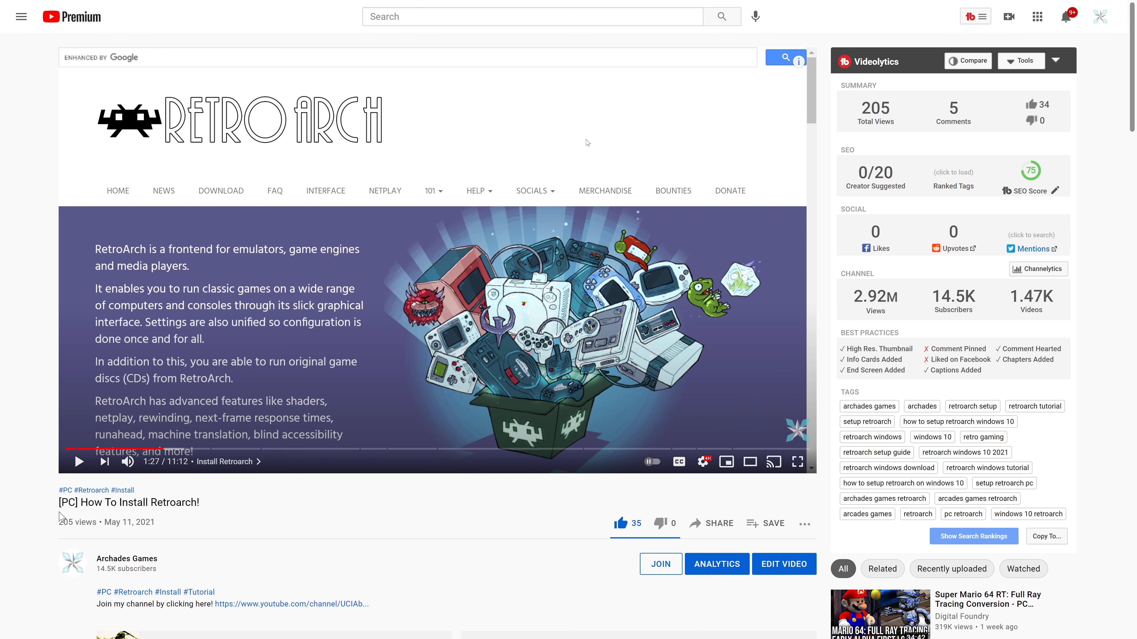
pyautogui.moveTo(320, 497)
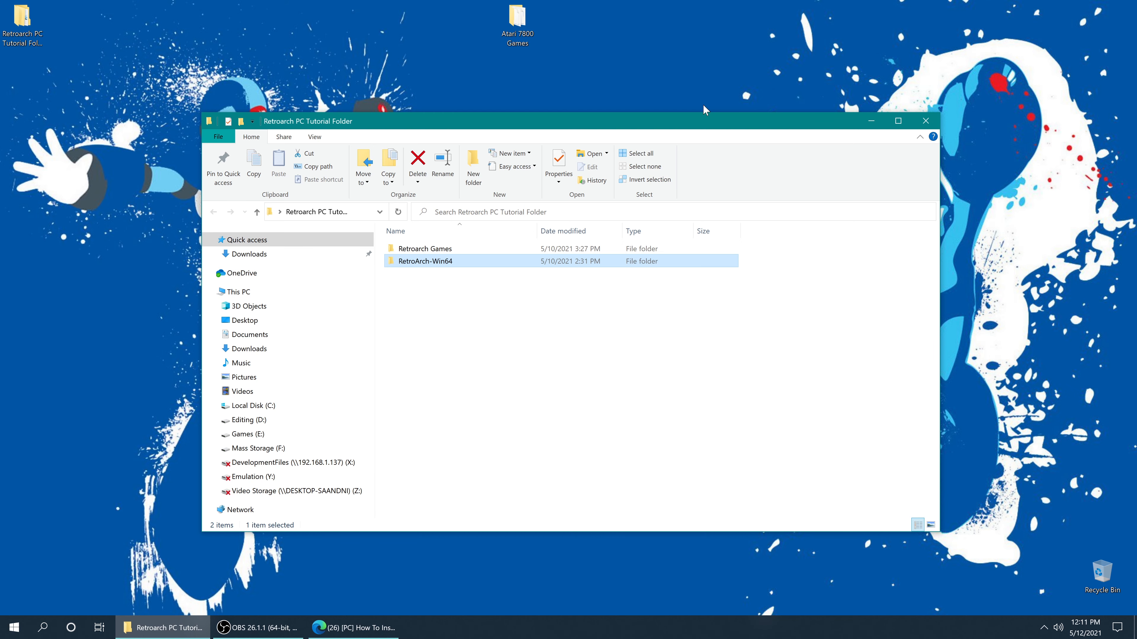
pyautogui.moveTo(757, 121)
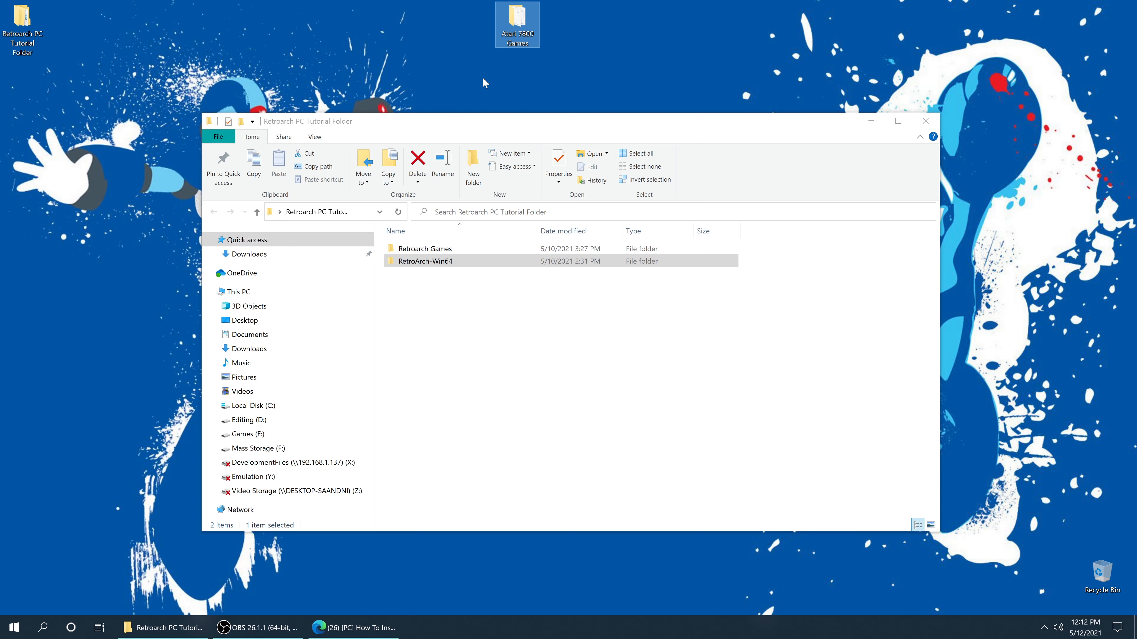
pyautogui.moveTo(505, 203)
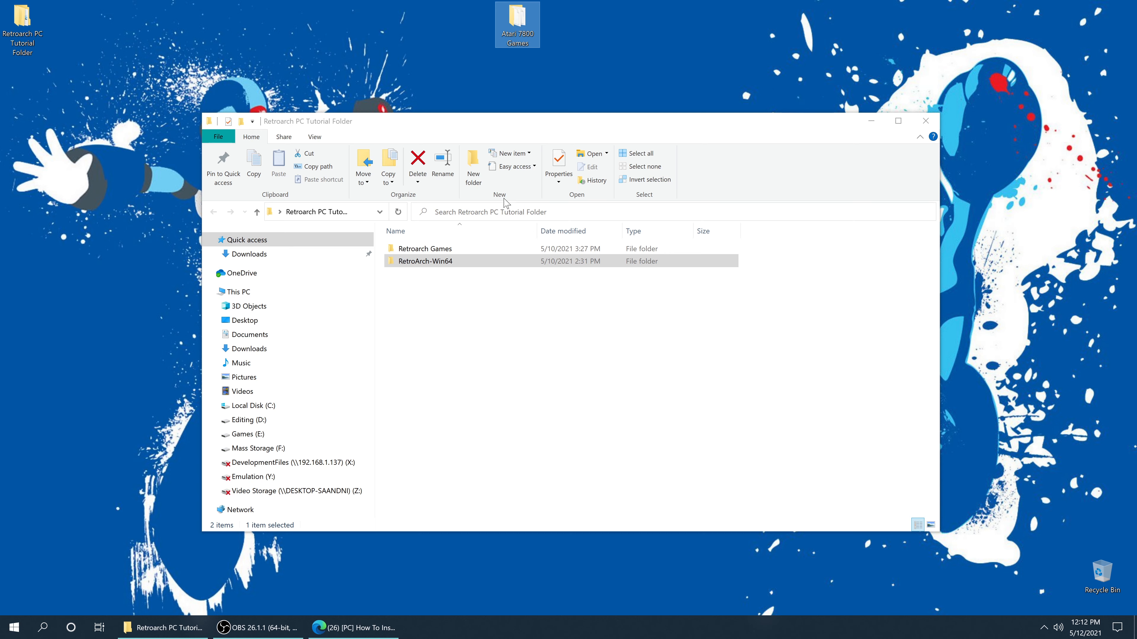
pyautogui.moveTo(87, 42)
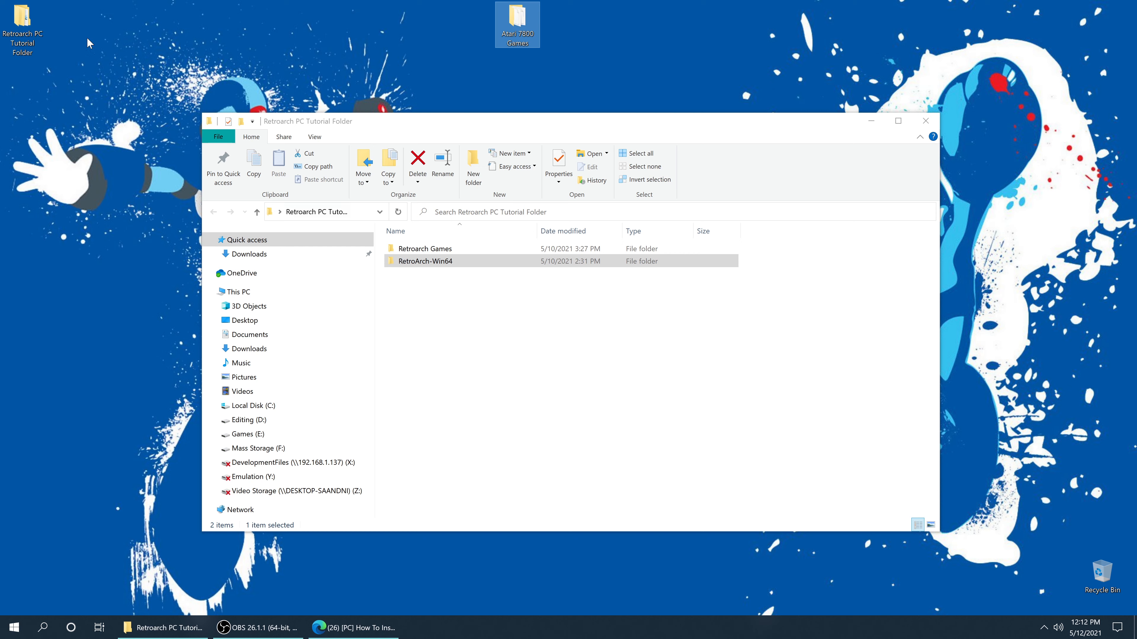
pyautogui.moveTo(562, 357)
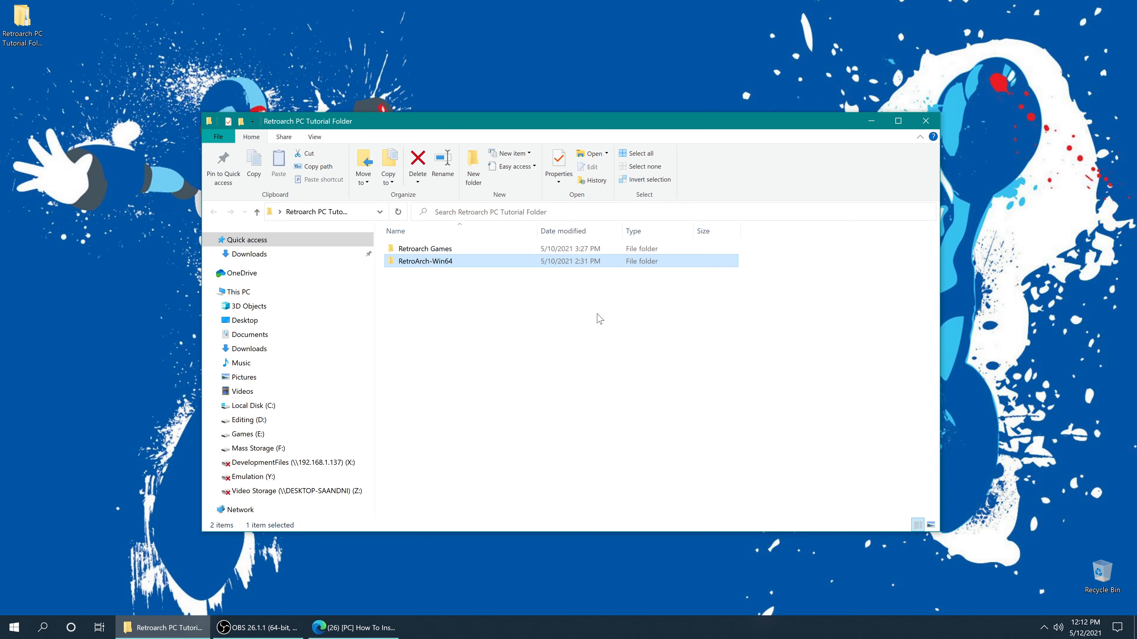
pyautogui.moveTo(446, 309)
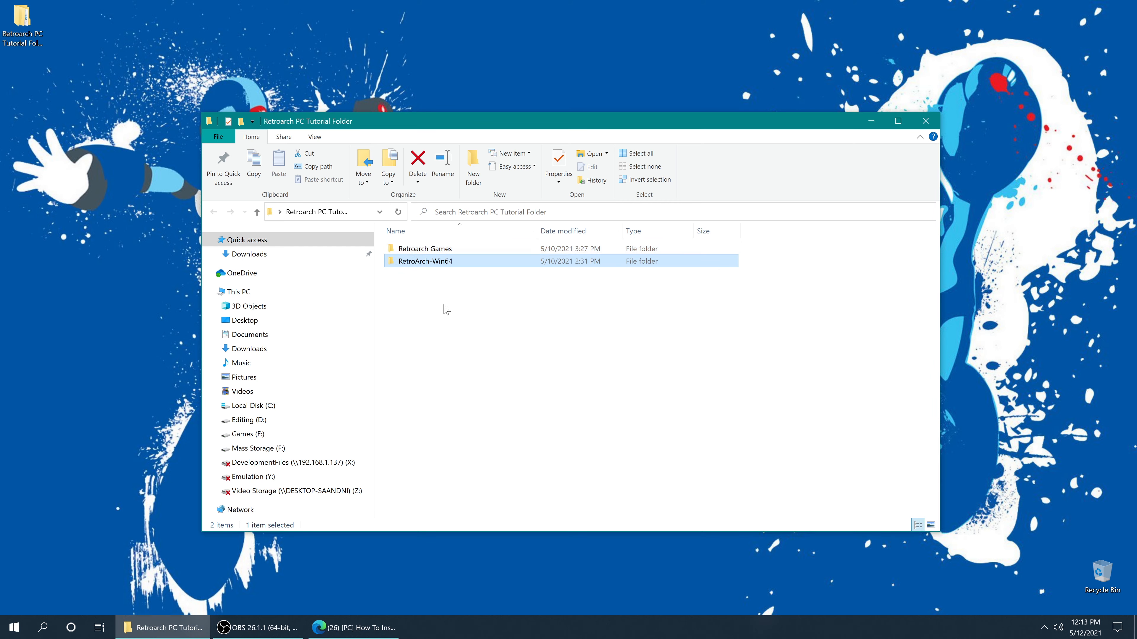
# Step: Launch RetroArch and scroll the Core Downloader to the Atari - 7800 (ProSystem) entry
pyautogui.doubleClick(425, 261)
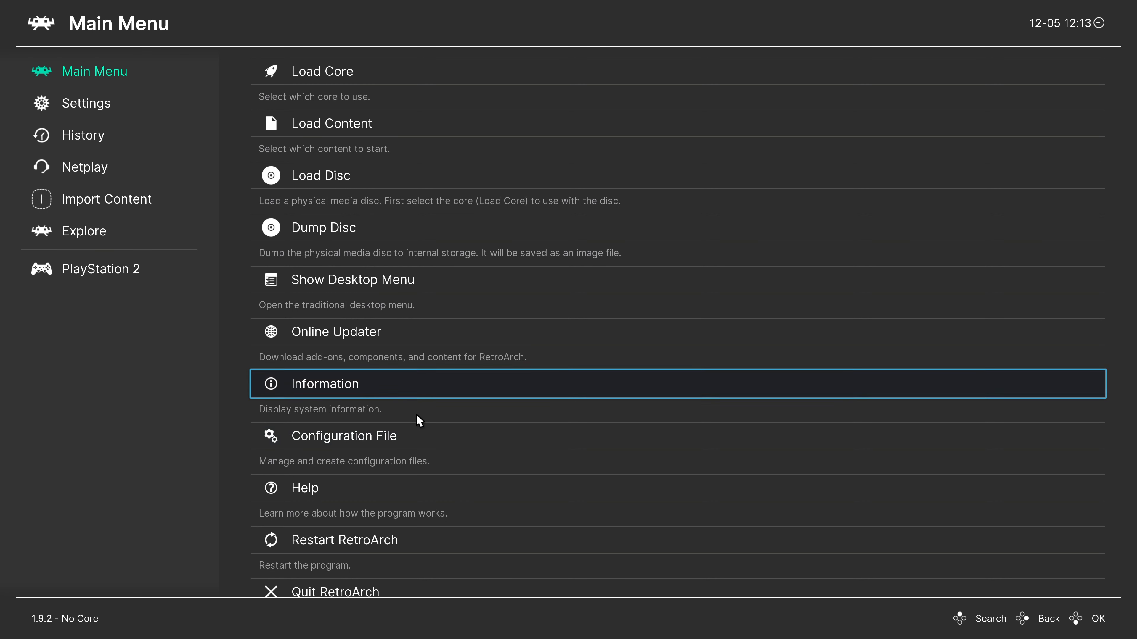
pyautogui.moveTo(425, 407)
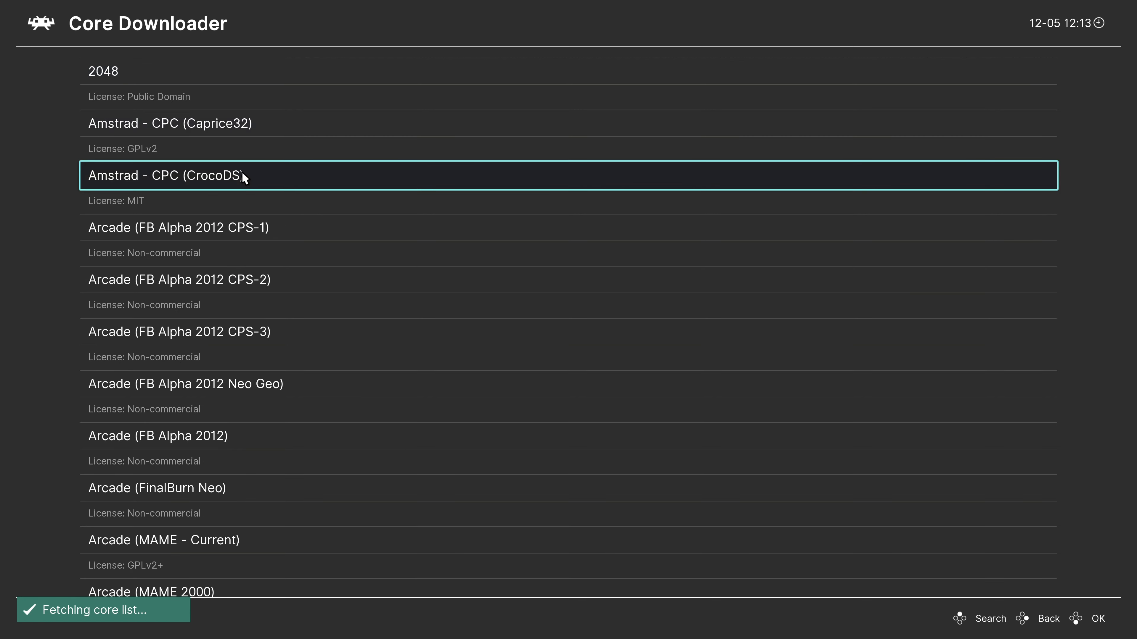
pyautogui.scroll(-3)
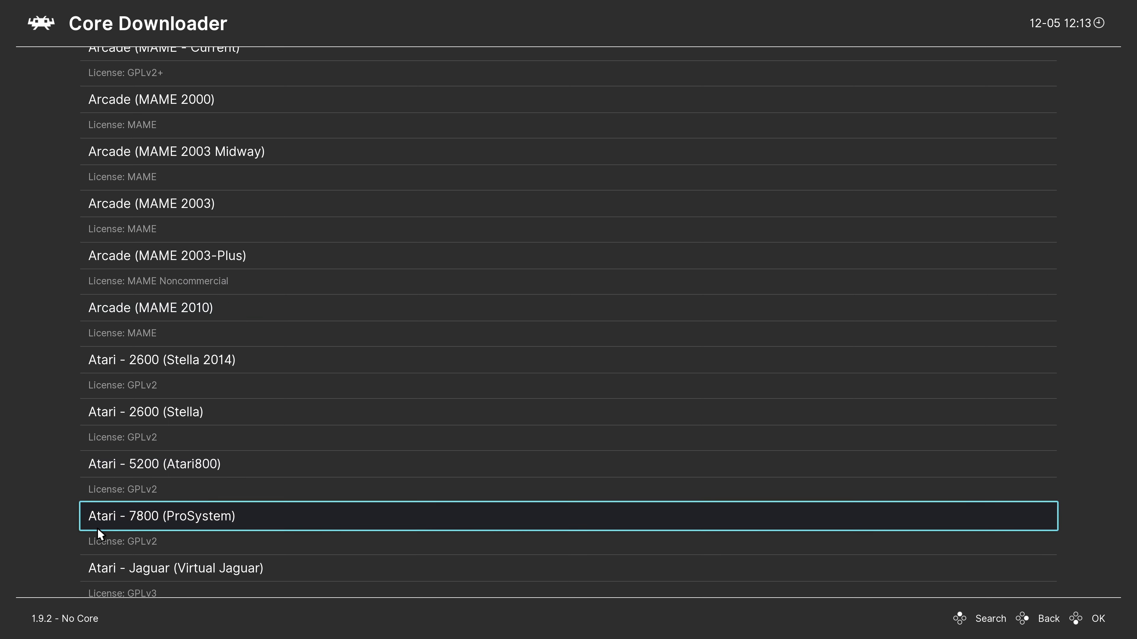
pyautogui.moveTo(255, 525)
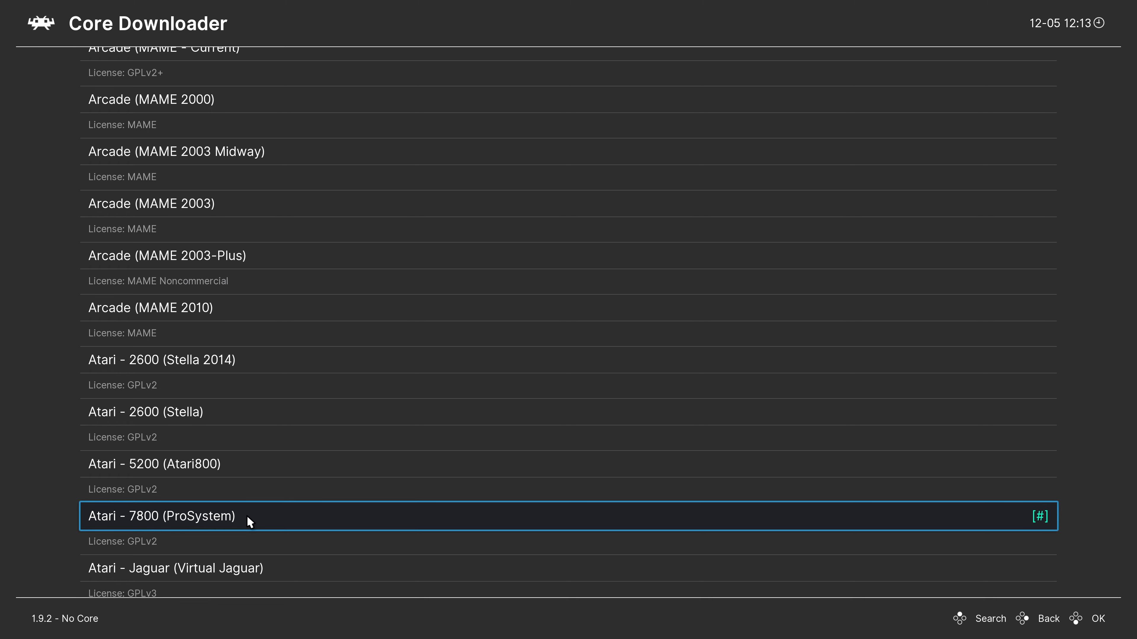
# Step: Browse Load Content from C:\ into the Atari 7800 Games folder
pyautogui.click(1047, 618)
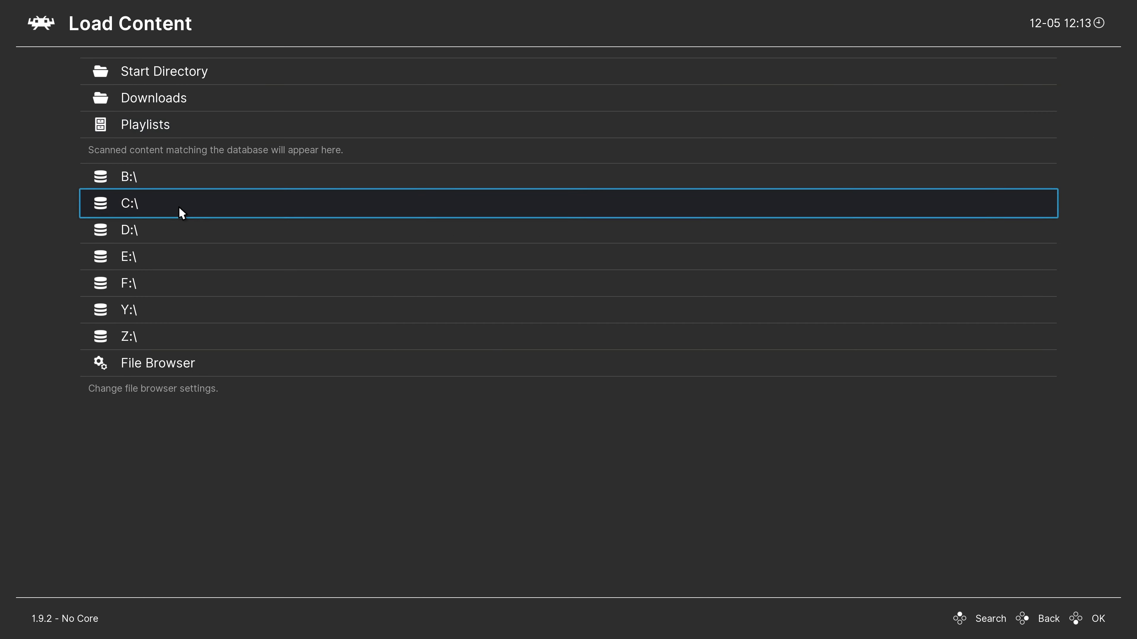
pyautogui.click(129, 203)
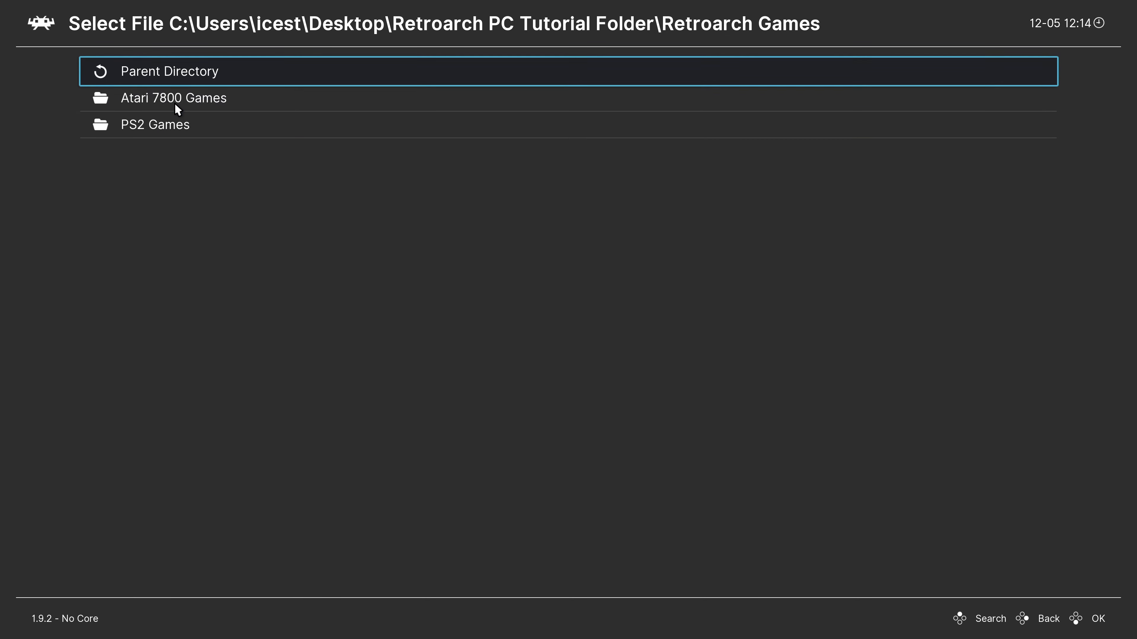
pyautogui.click(174, 97)
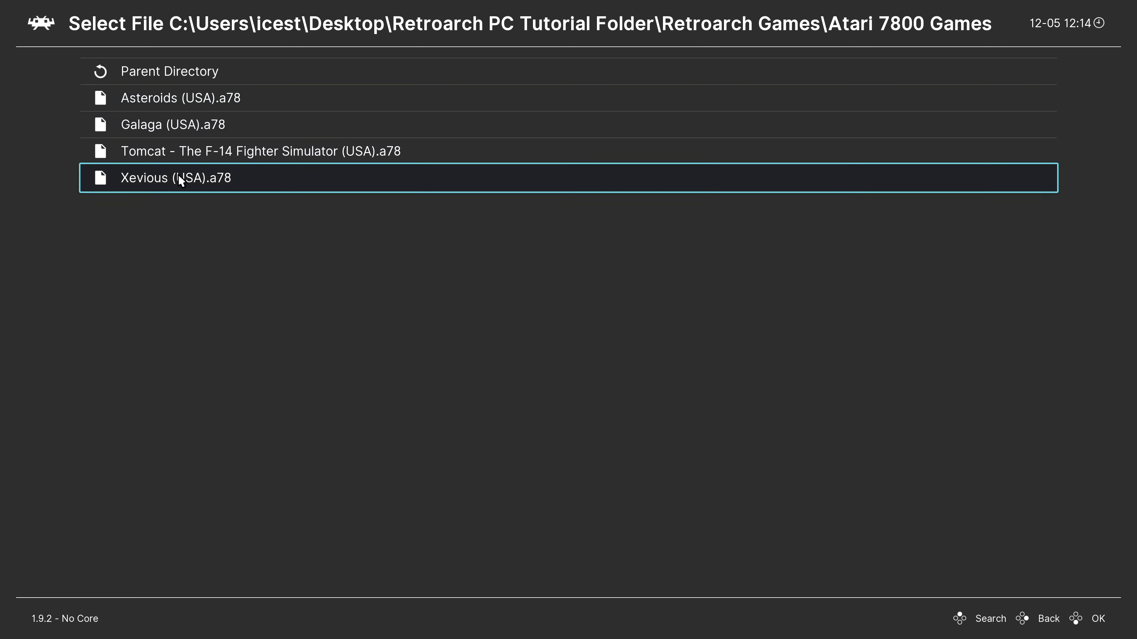
pyautogui.moveTo(198, 180)
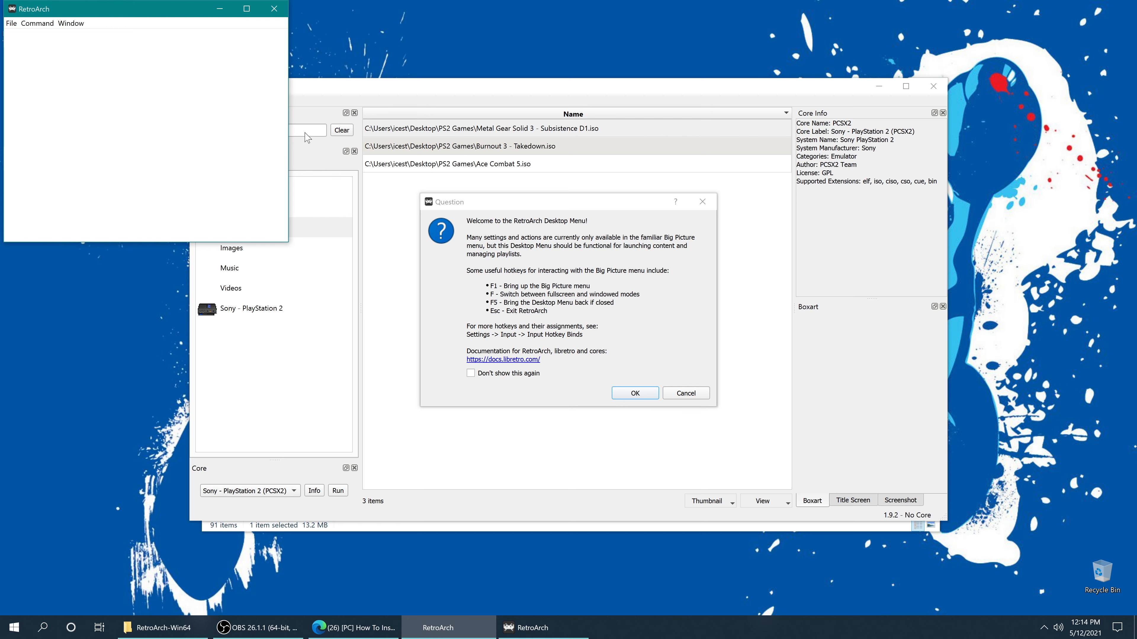
pyautogui.moveTo(622, 245)
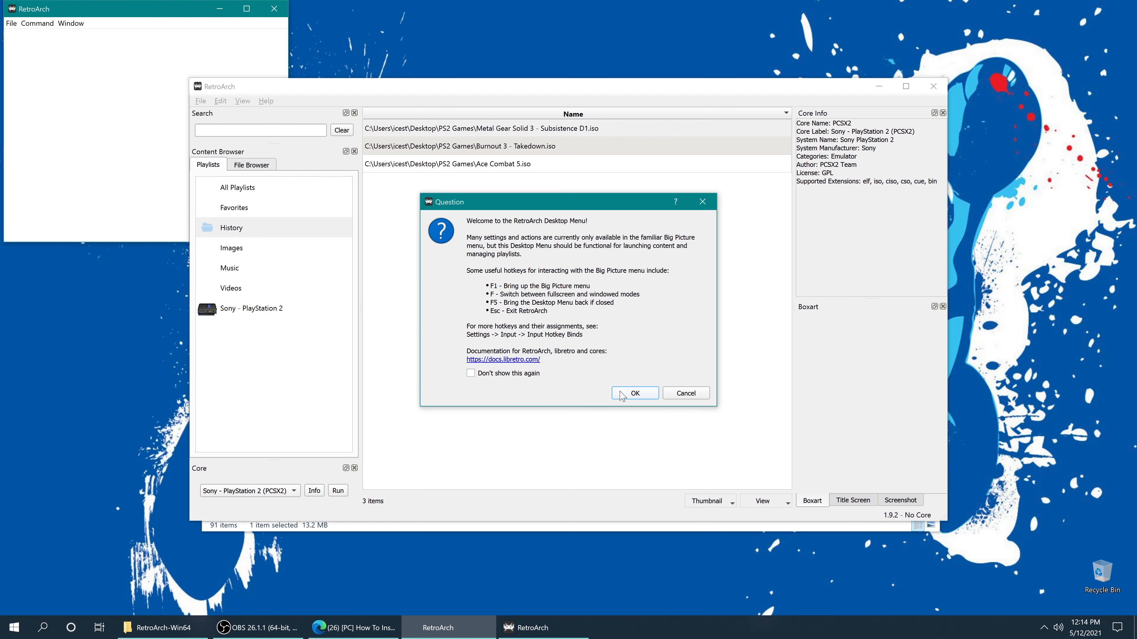
# Step: Dismiss the desktop menu welcome message
pyautogui.click(633, 393)
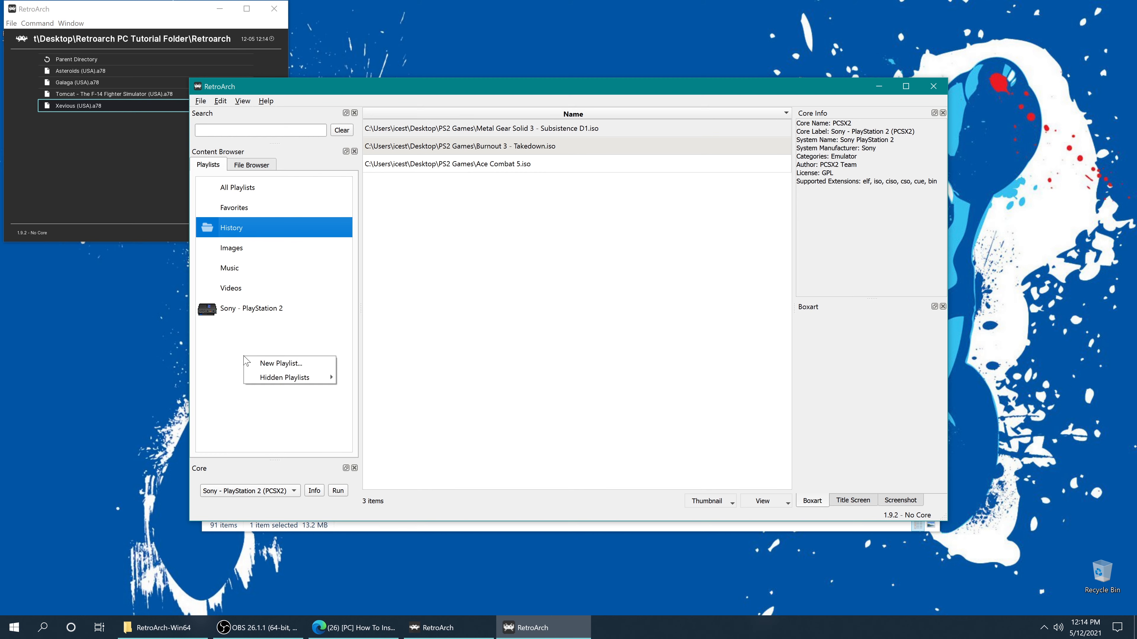
# Step: Create a new playlist named 'Atari - 7800'
pyautogui.click(281, 363)
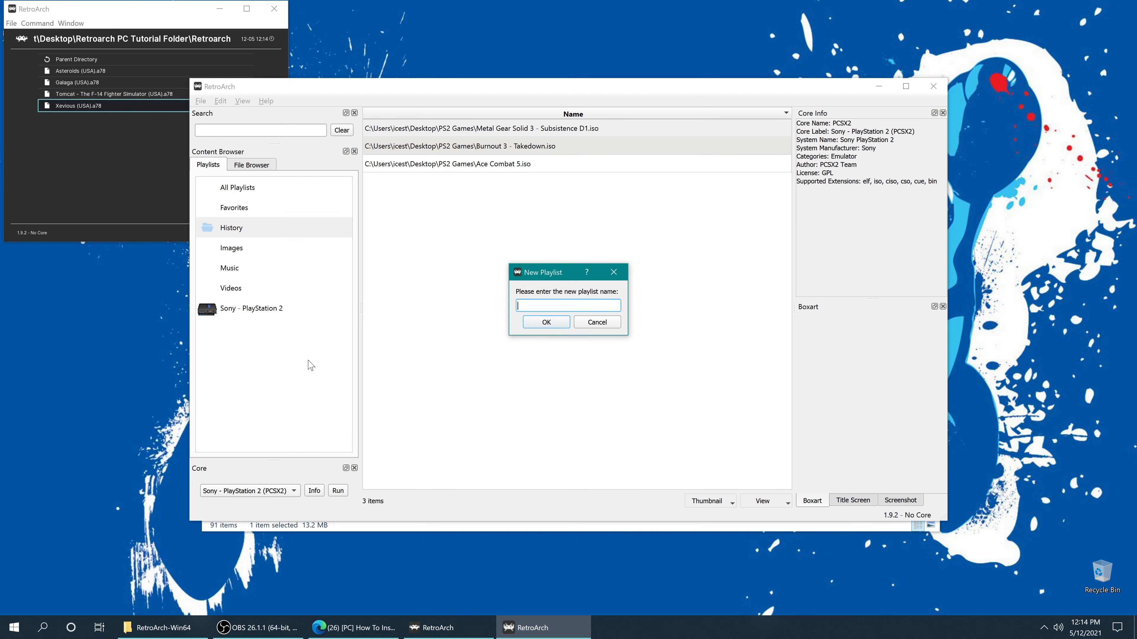
pyautogui.write('Atari')
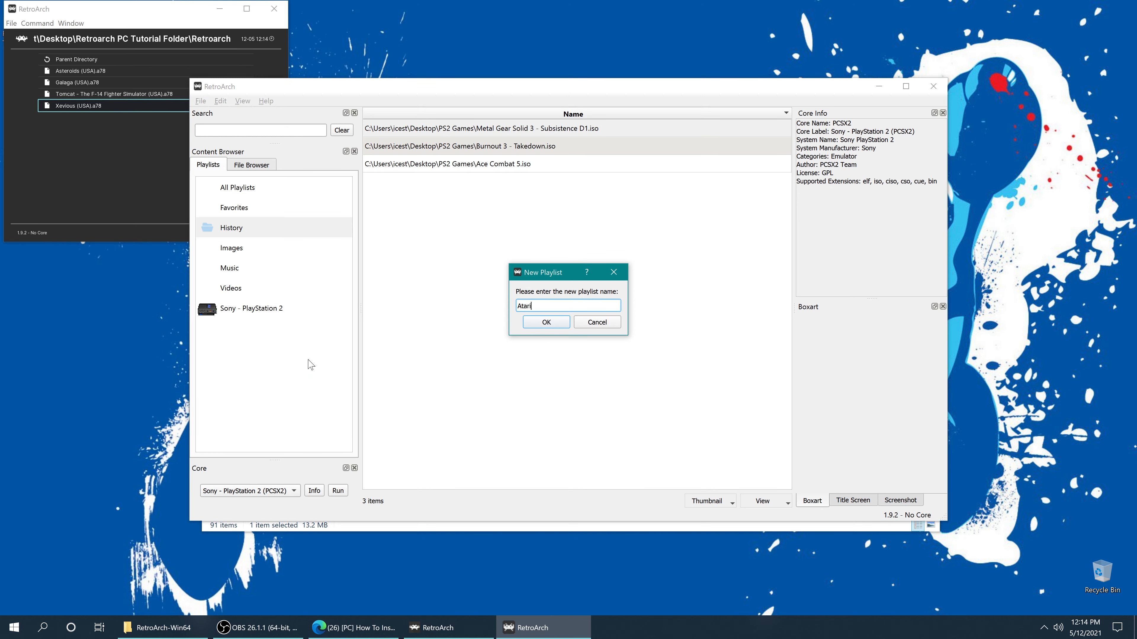
pyautogui.write('-')
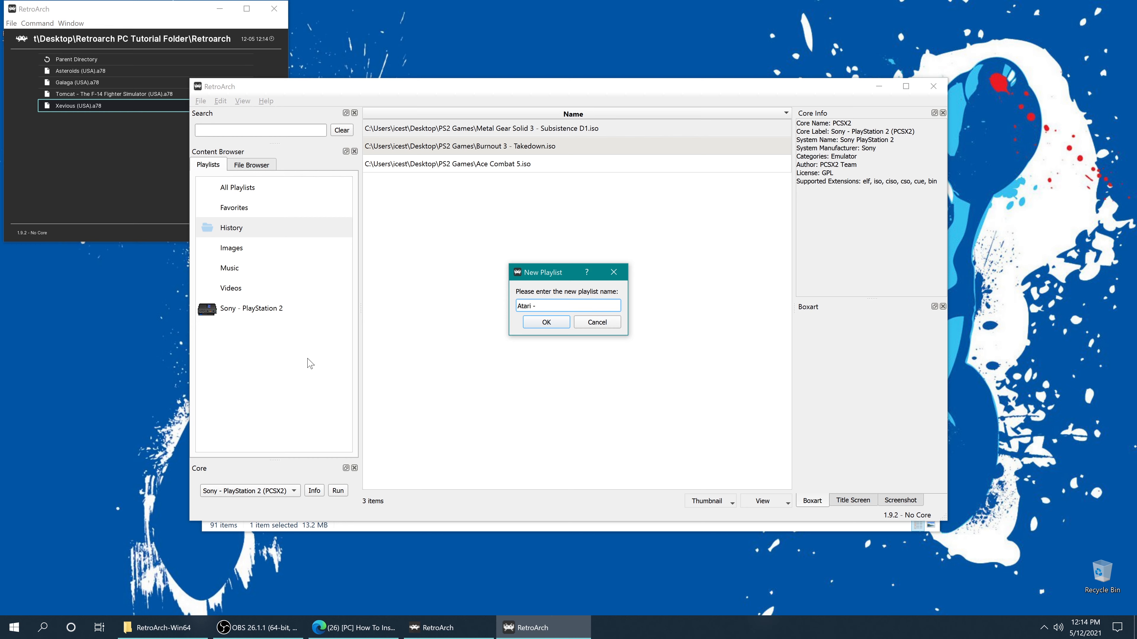
pyautogui.write('7800')
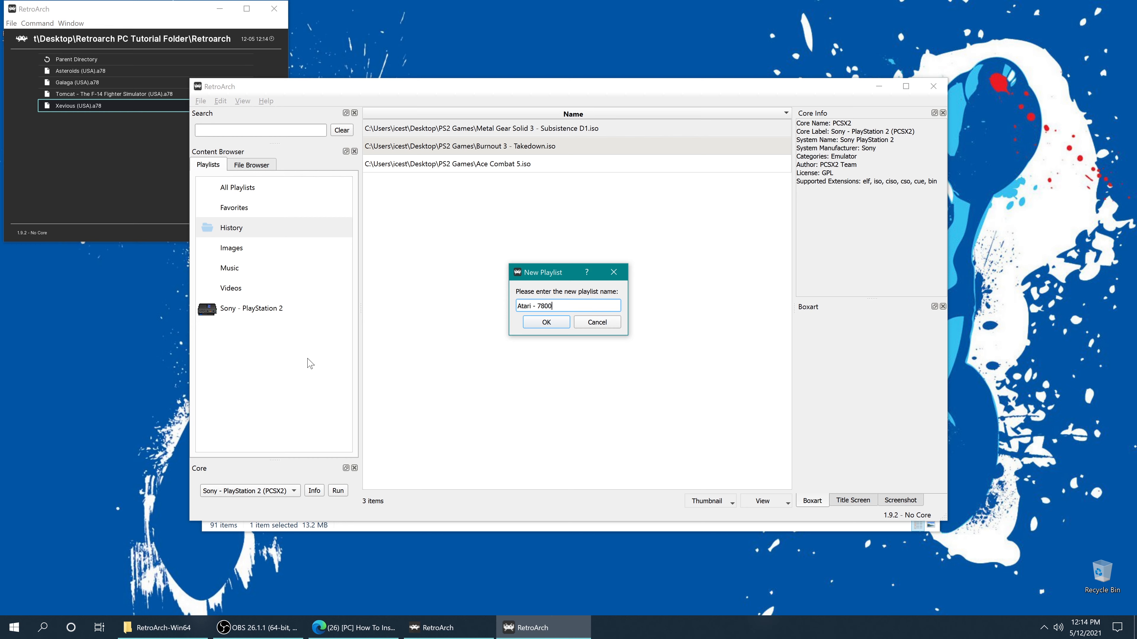
pyautogui.click(545, 322)
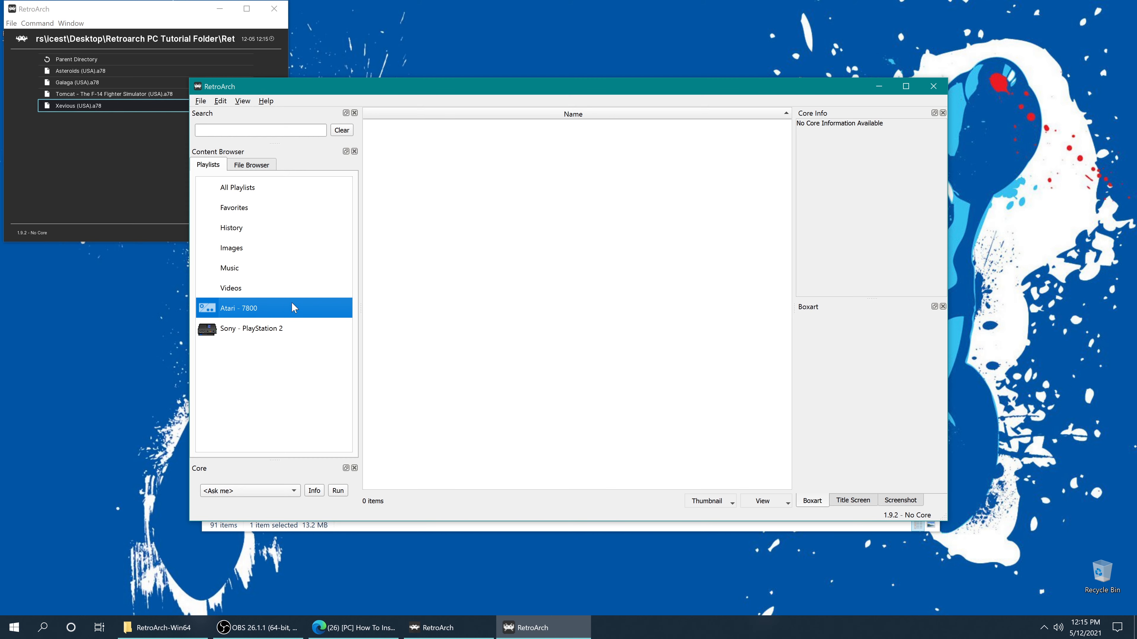
pyautogui.moveTo(575, 232)
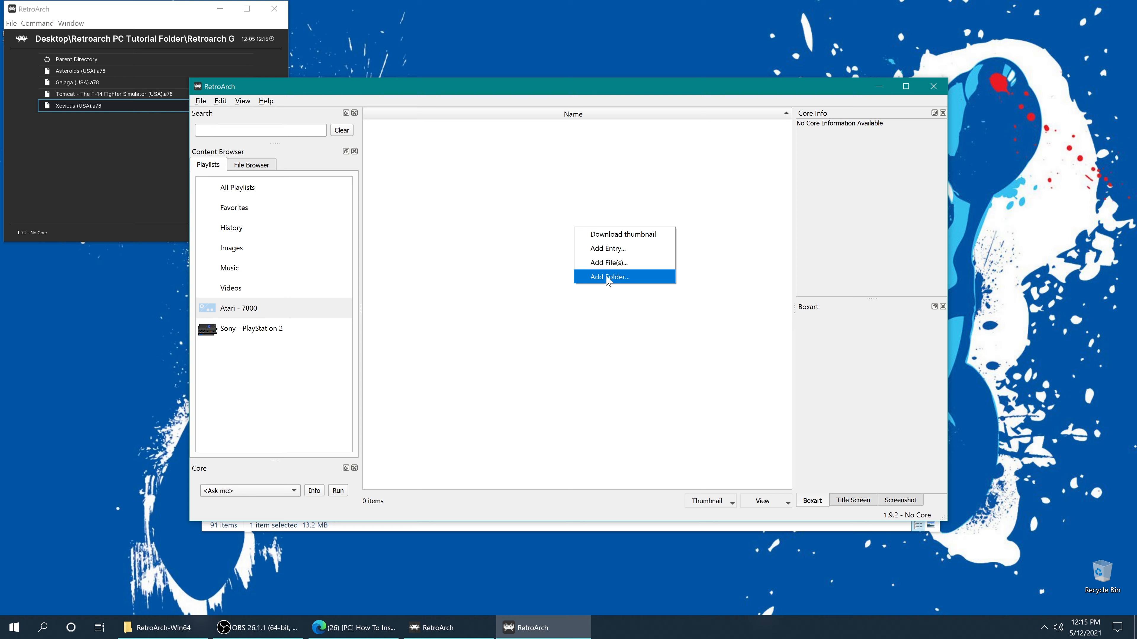
# Step: Add the Atari 7800 Games folder to the playlist for scanning
pyautogui.click(608, 277)
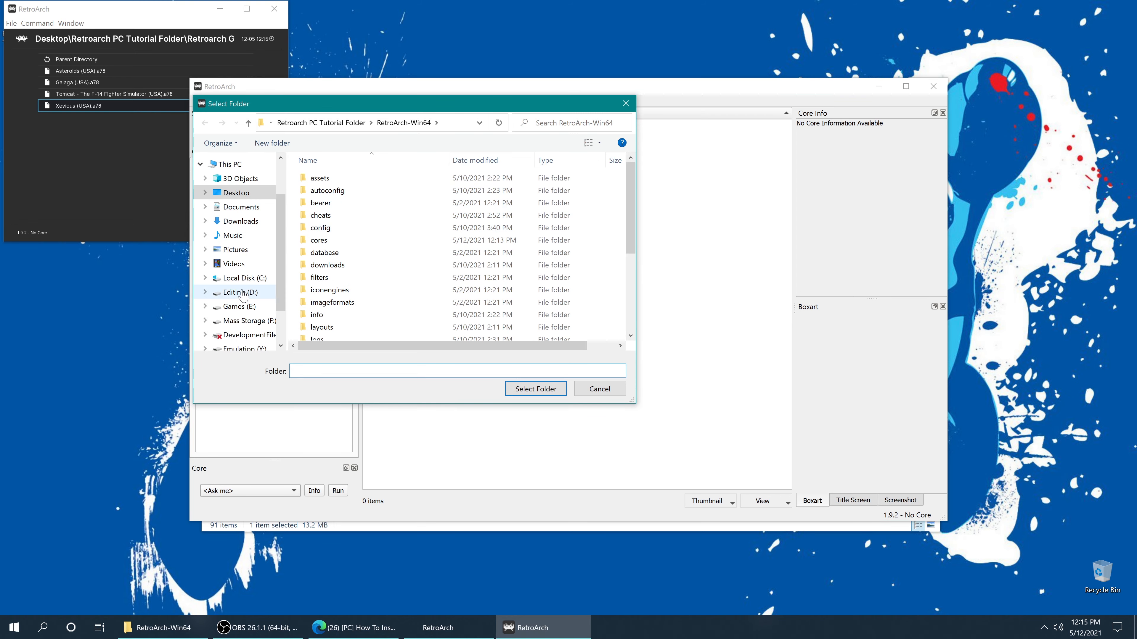
pyautogui.click(235, 192)
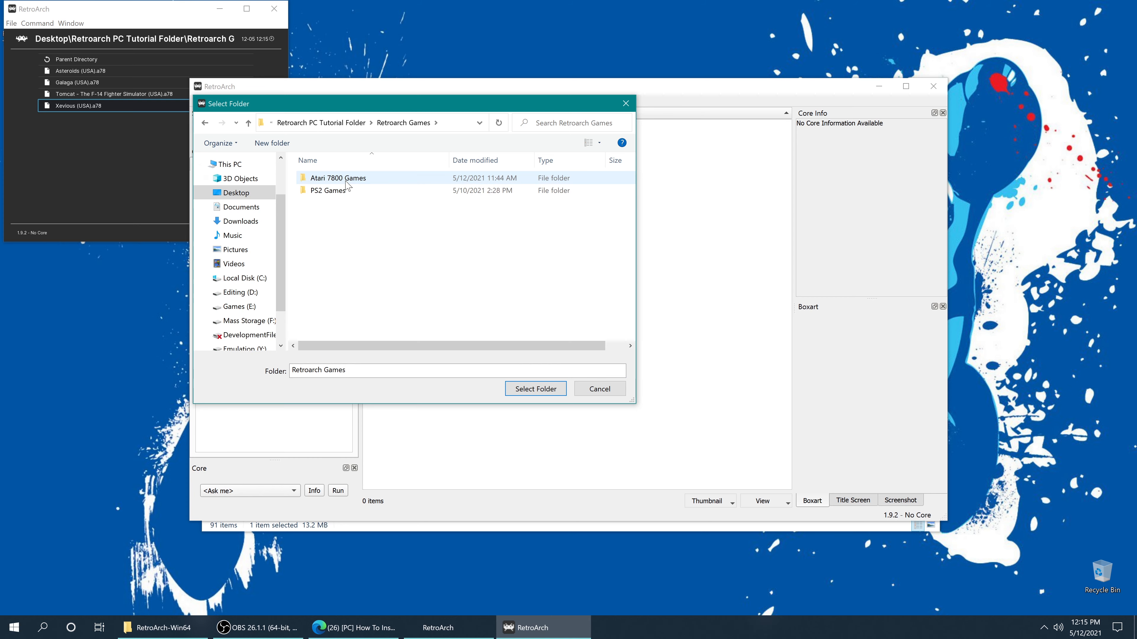
pyautogui.click(337, 178)
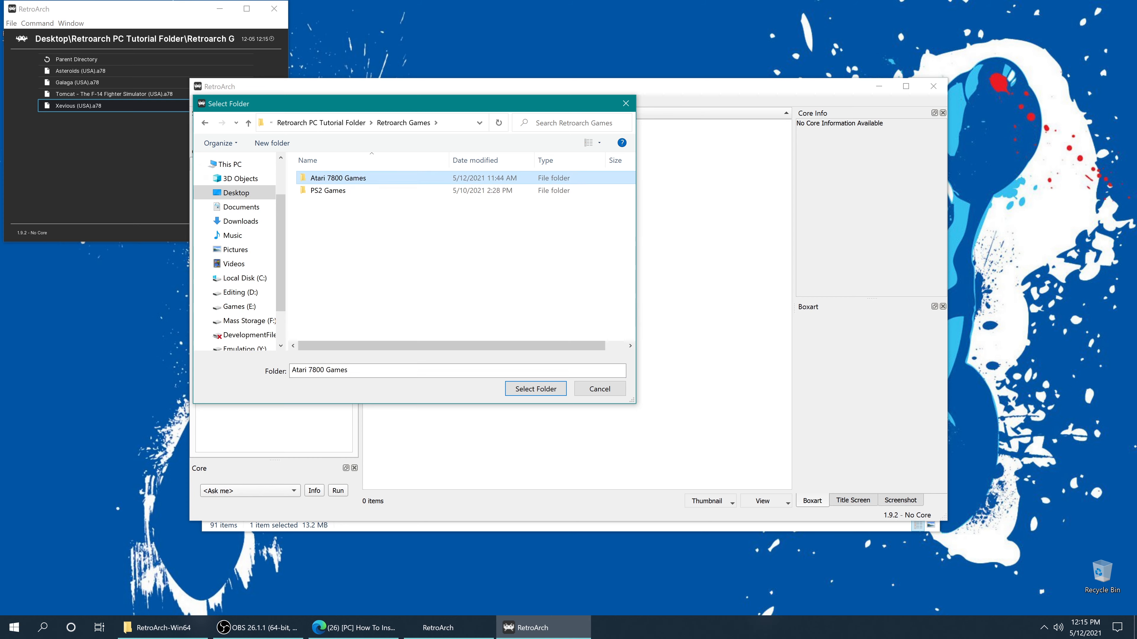
pyautogui.click(534, 388)
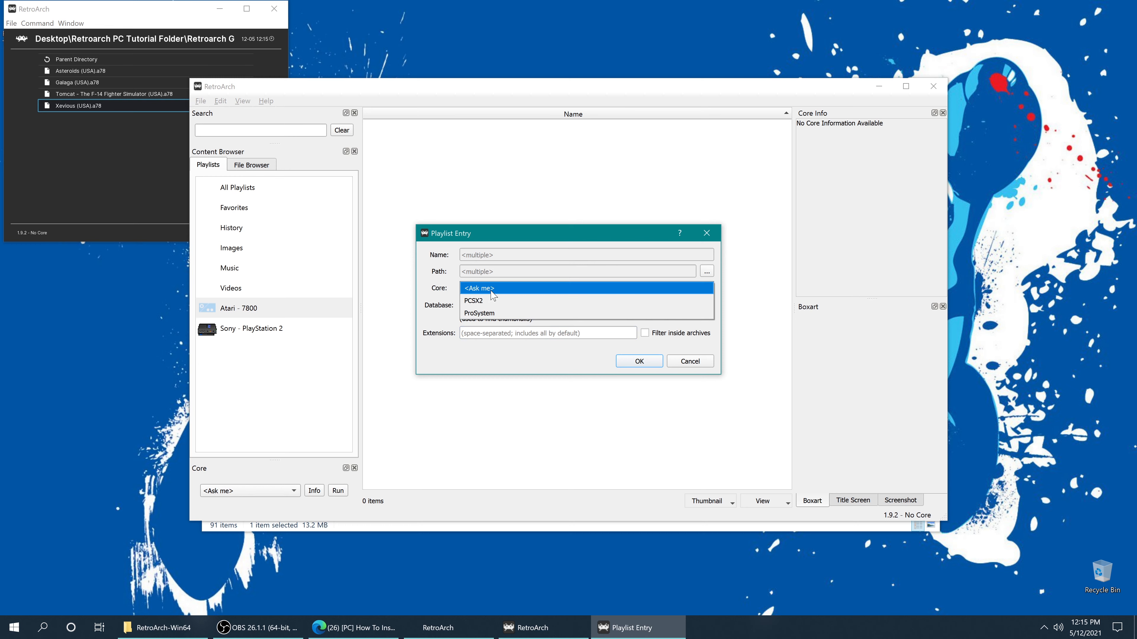
# Step: Assign the ProSystem core and Atari - 7800 database, then scan the games in
pyautogui.click(477, 312)
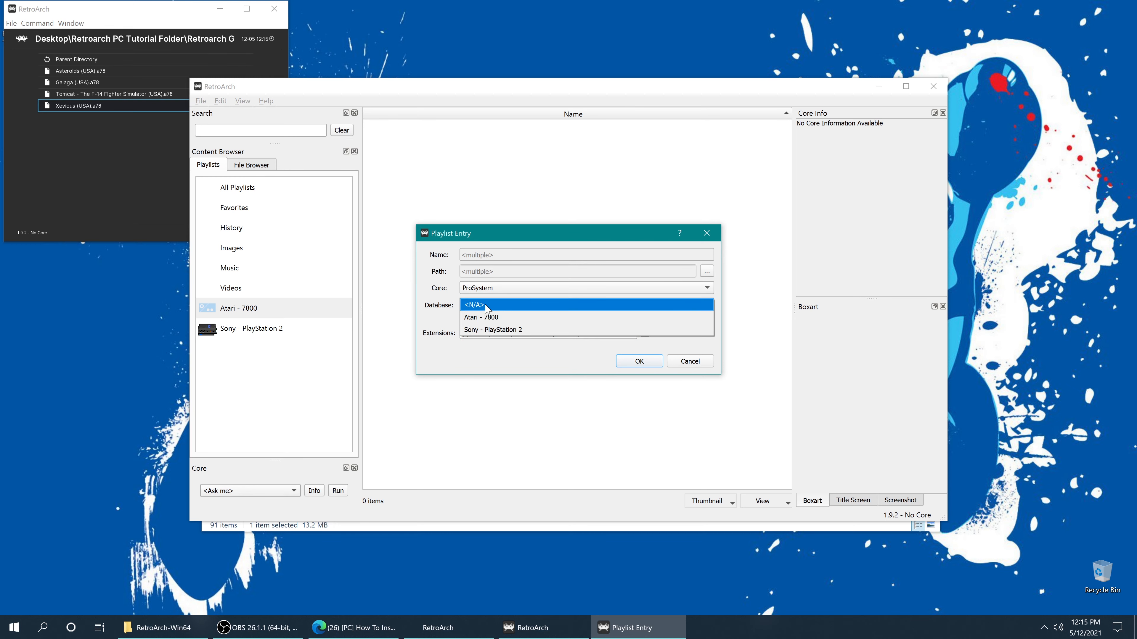
pyautogui.click(481, 317)
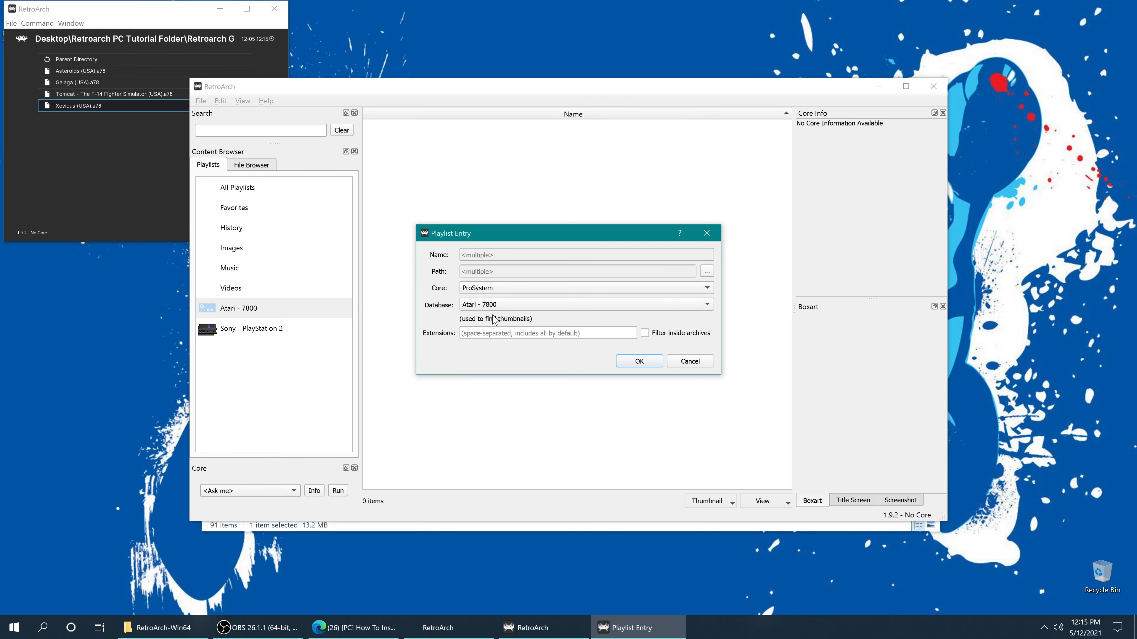
pyautogui.click(637, 361)
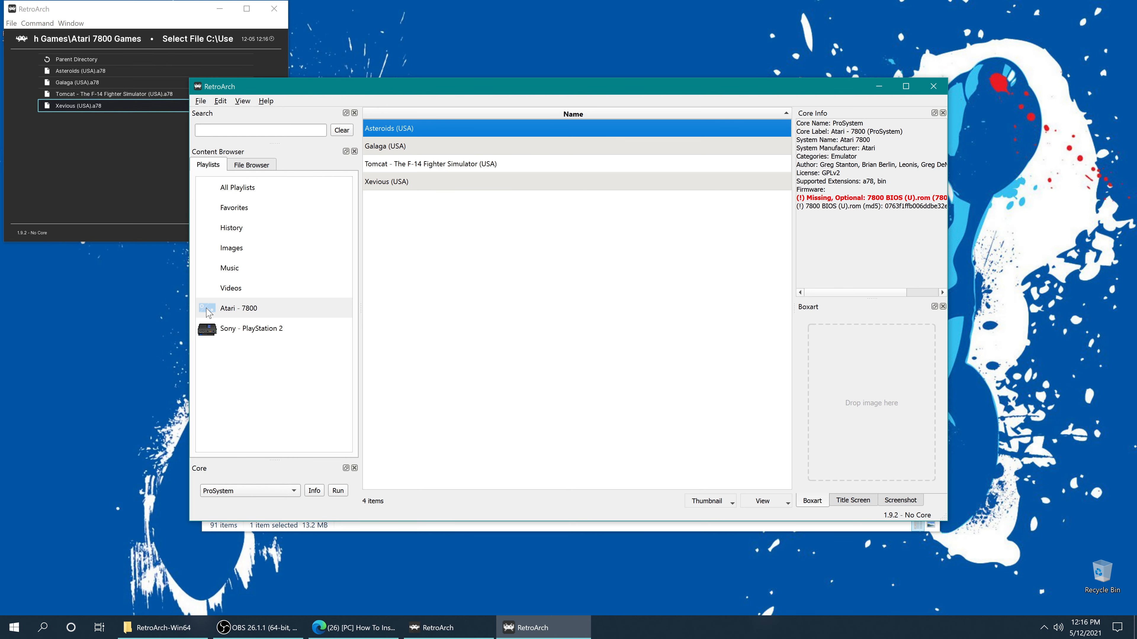
# Step: Download thumbnails for the Atari - 7800 playlist and check the Asteroids entry details
pyautogui.rightClick(238, 307)
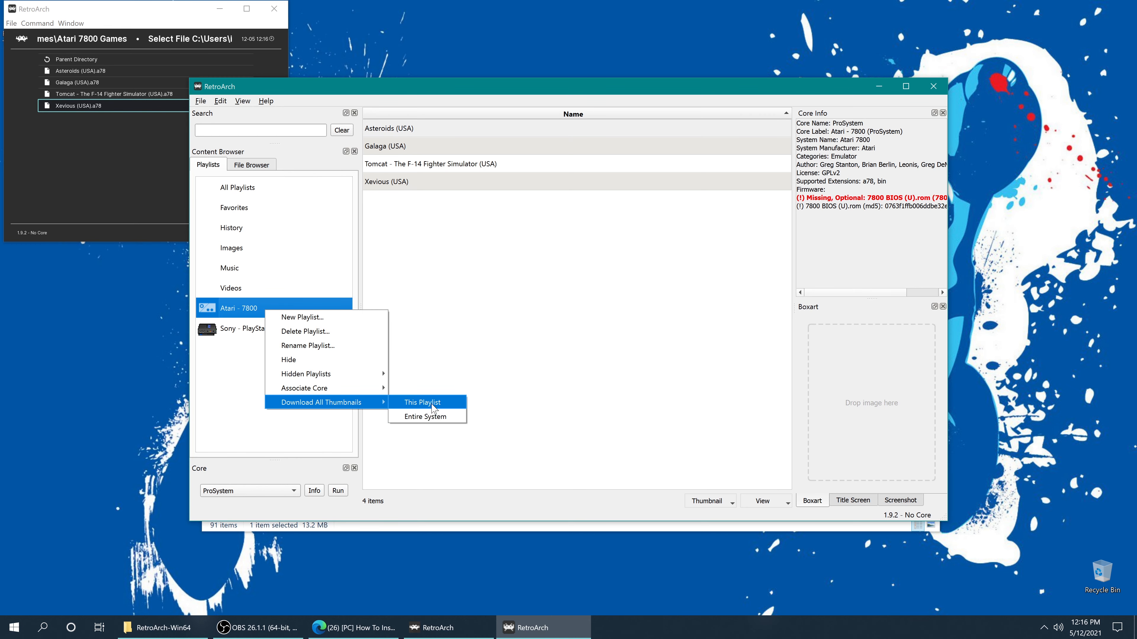
pyautogui.click(422, 402)
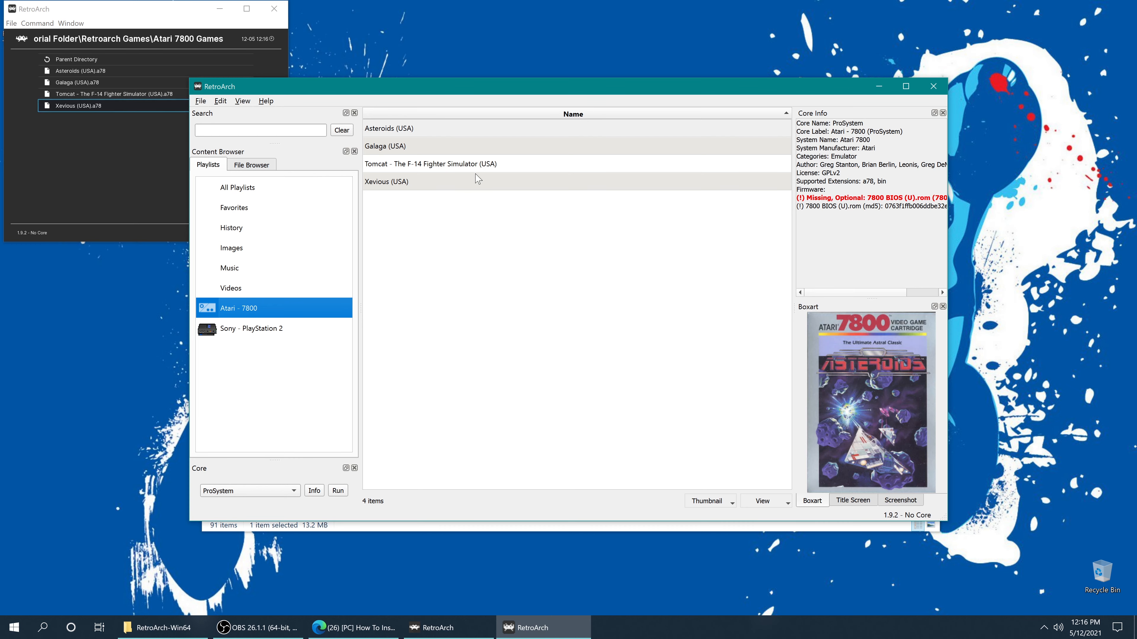
pyautogui.doubleClick(388, 128)
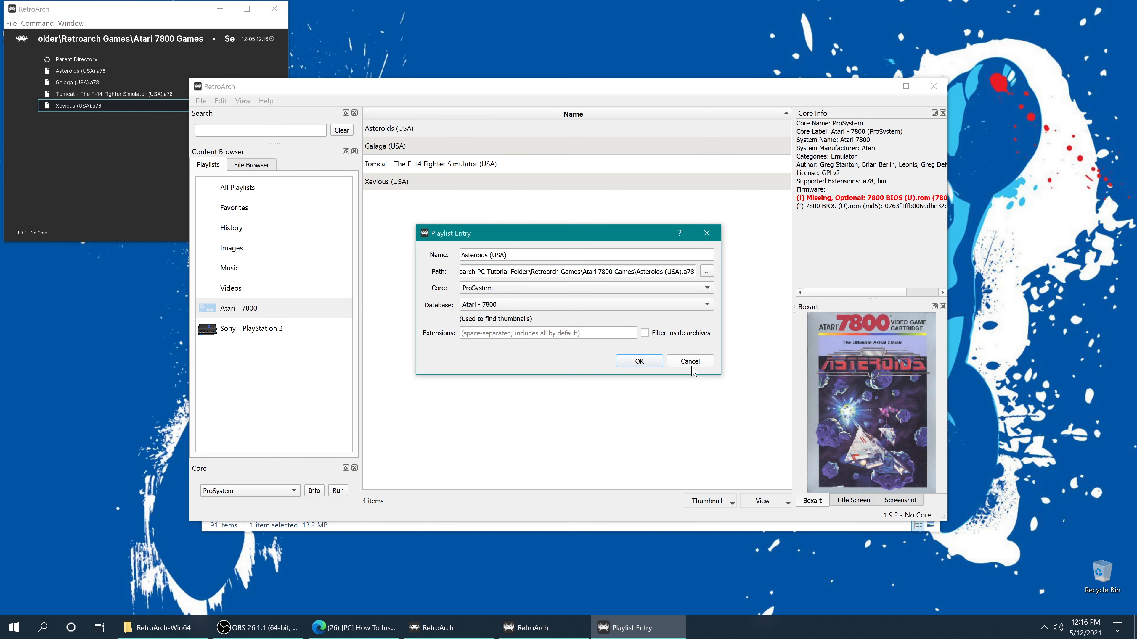
pyautogui.click(688, 361)
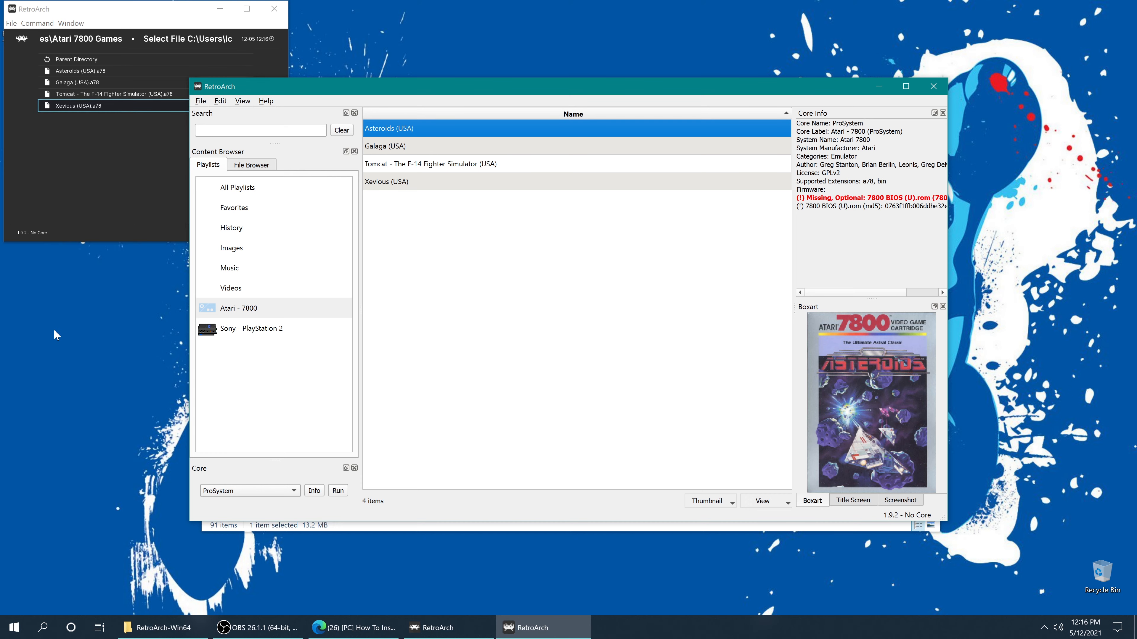
pyautogui.moveTo(882, 371)
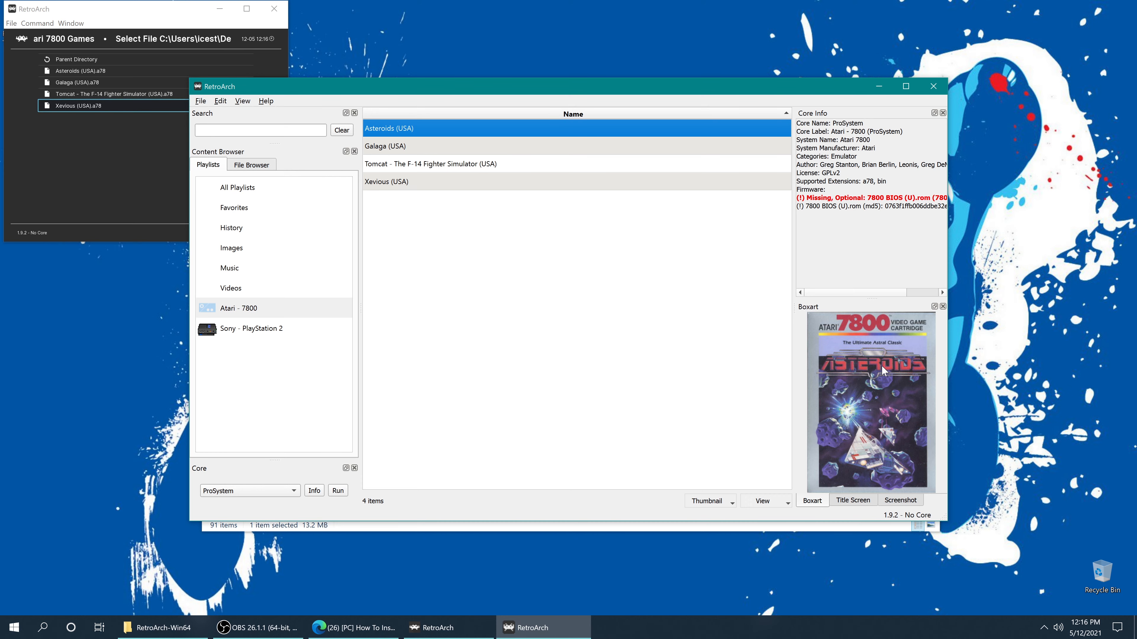
pyautogui.moveTo(880, 383)
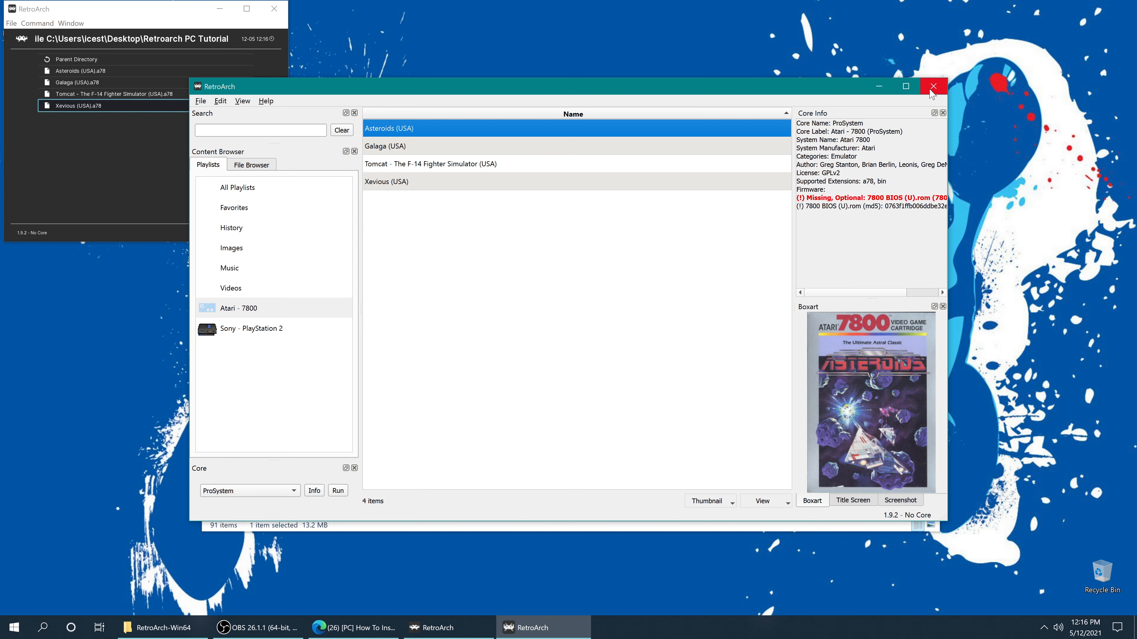
# Step: Close the desktop window and open the 7800 playlist in the main menu
pyautogui.click(933, 85)
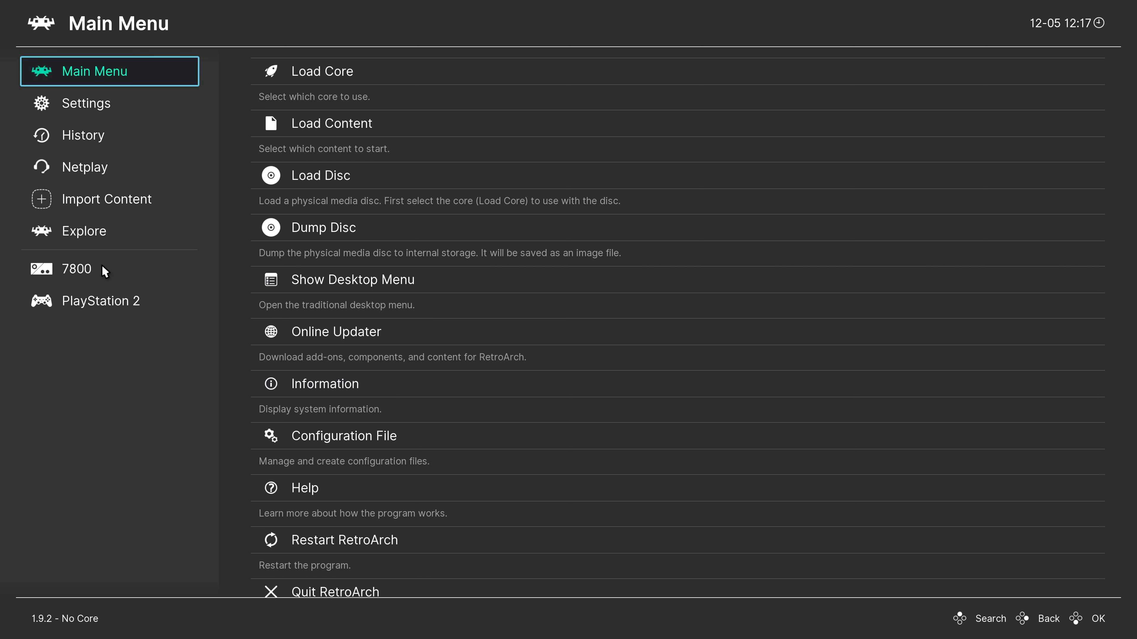
pyautogui.moveTo(99, 275)
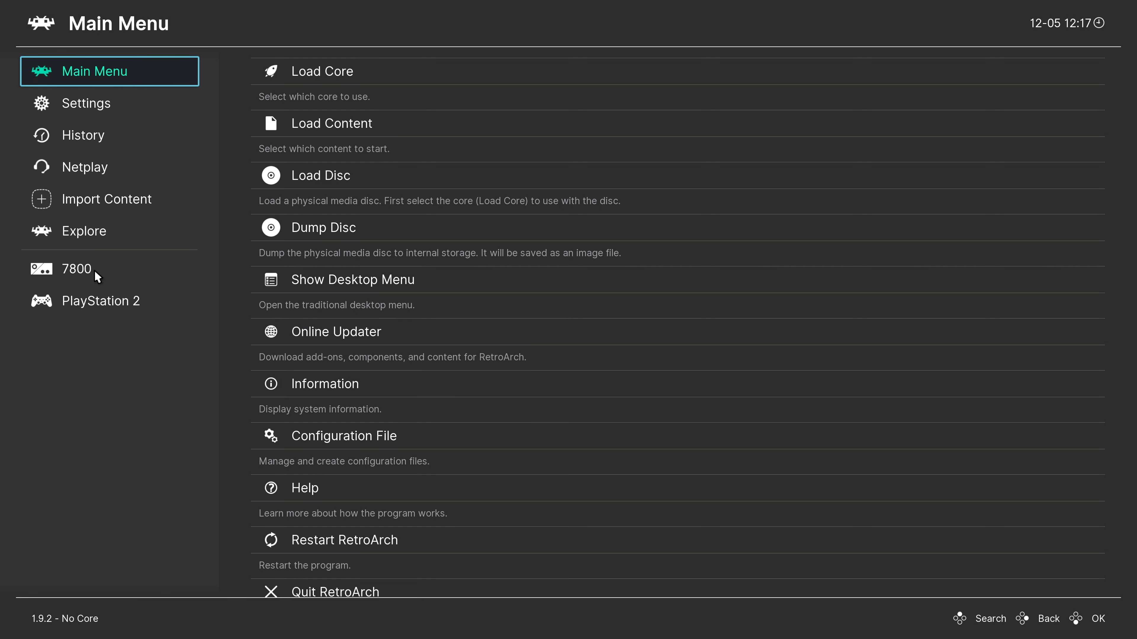
pyautogui.moveTo(82, 278)
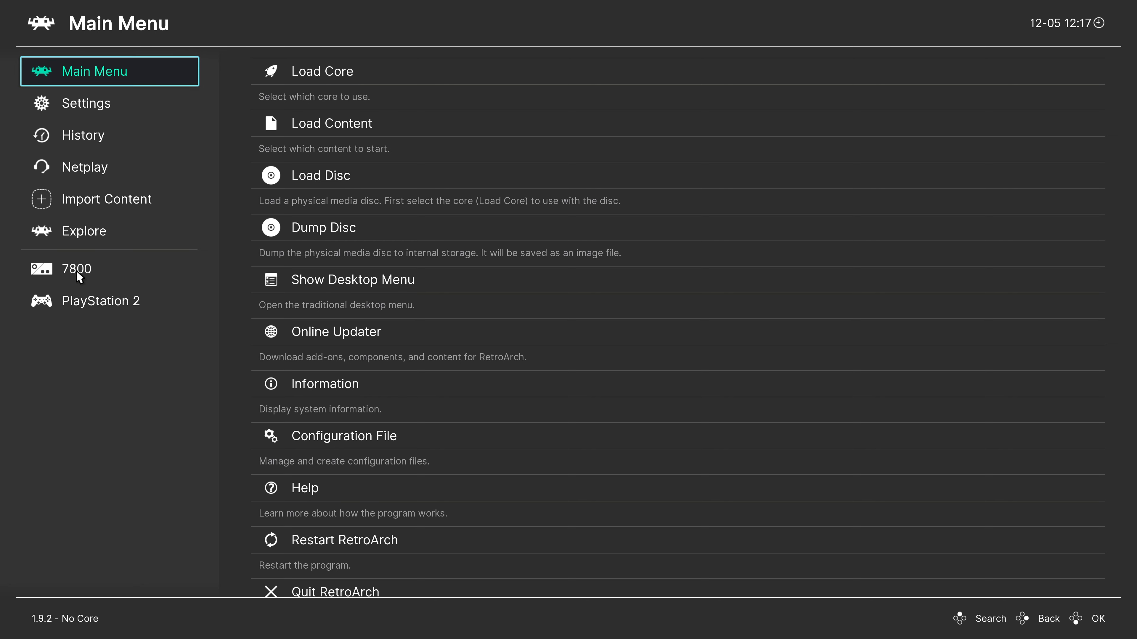
pyautogui.click(75, 269)
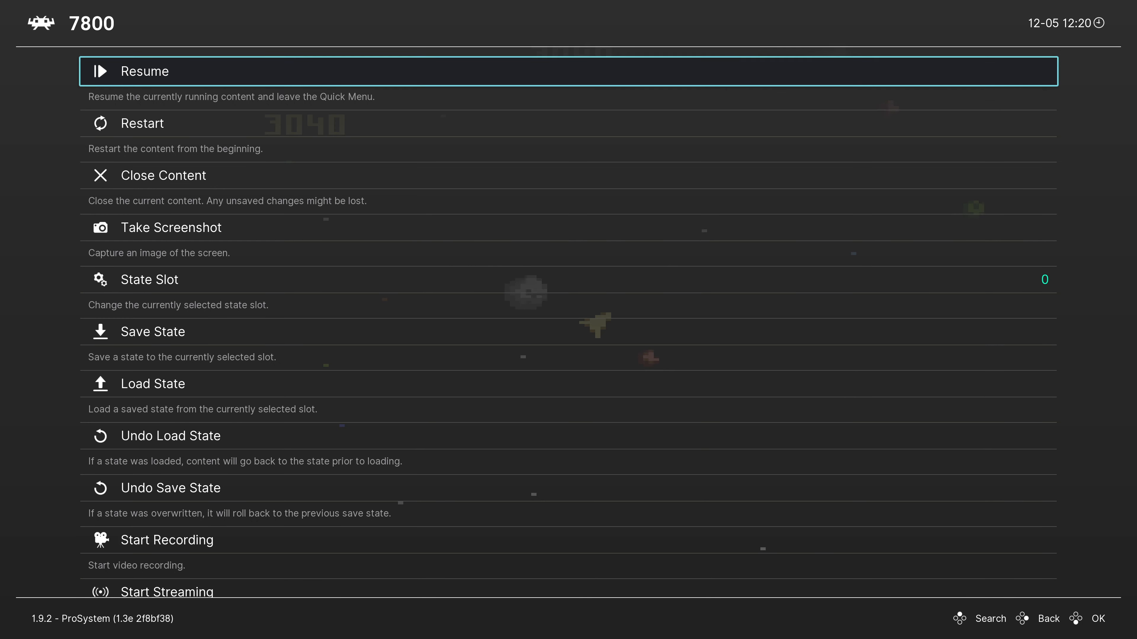
# Step: Set the ProSystem Color Depth option to Millions (24-bit)
pyautogui.scroll(-3)
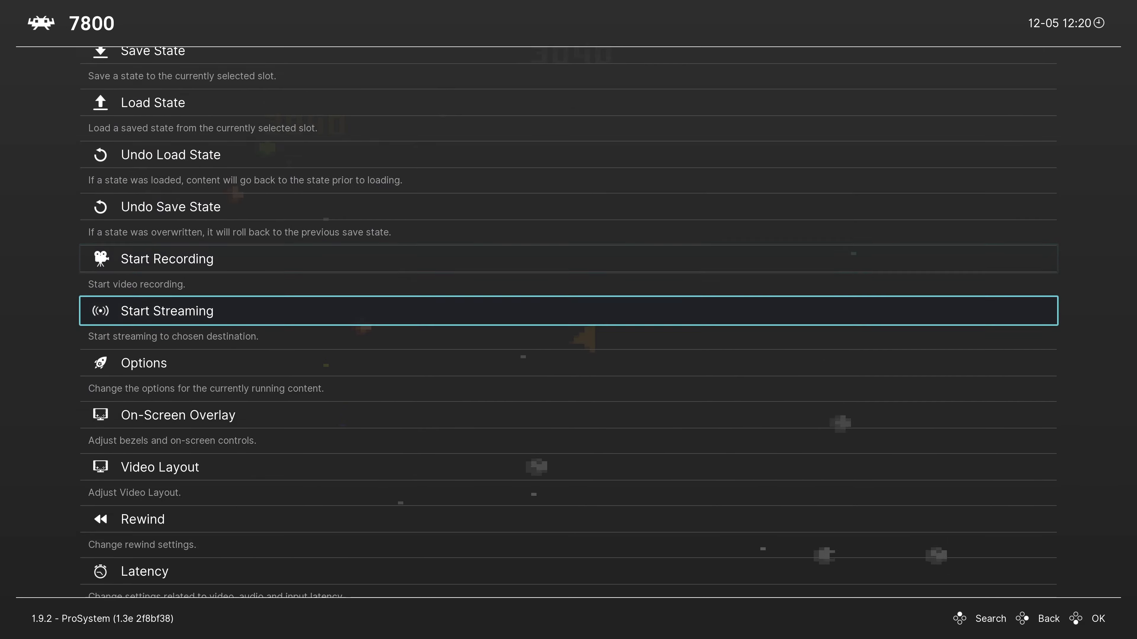
pyautogui.click(144, 362)
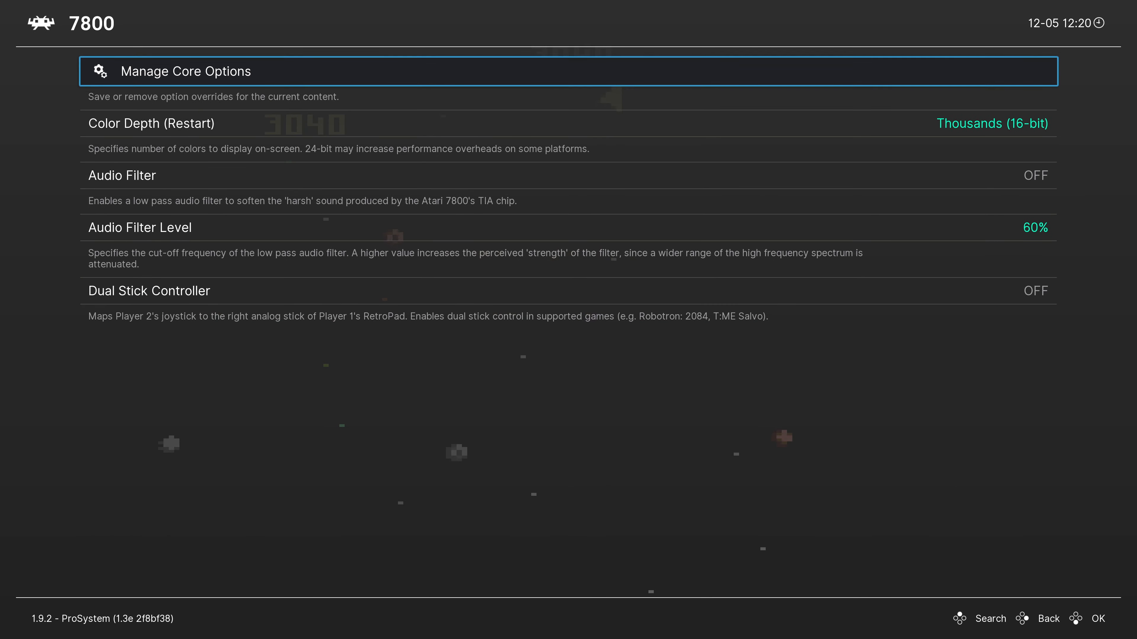
pyautogui.press('Down')
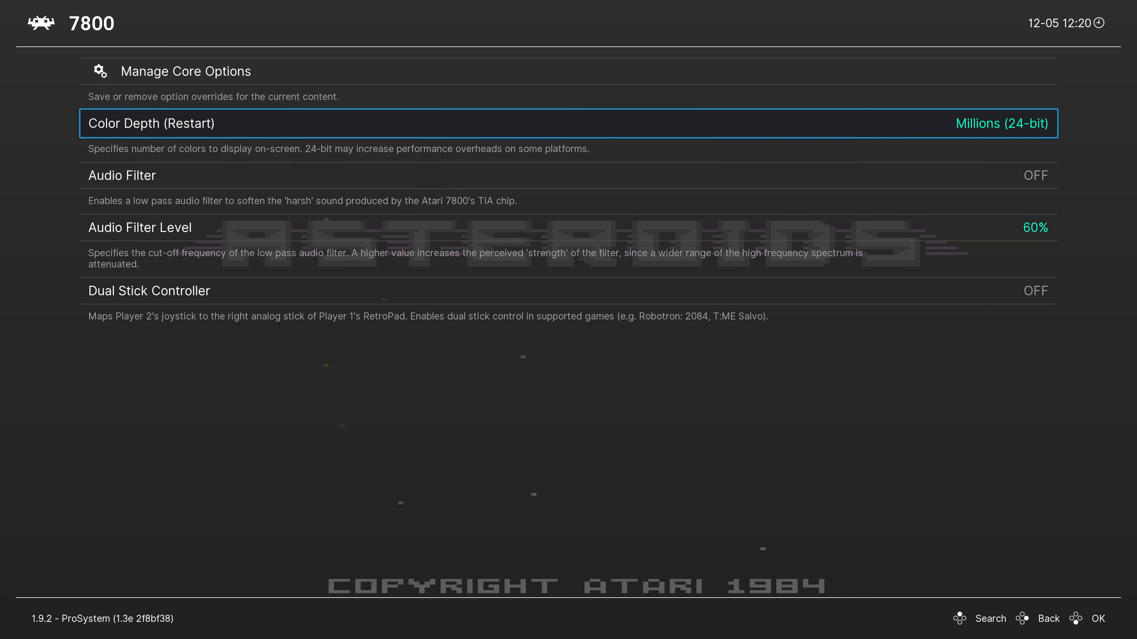
pyautogui.moveTo(268, 65)
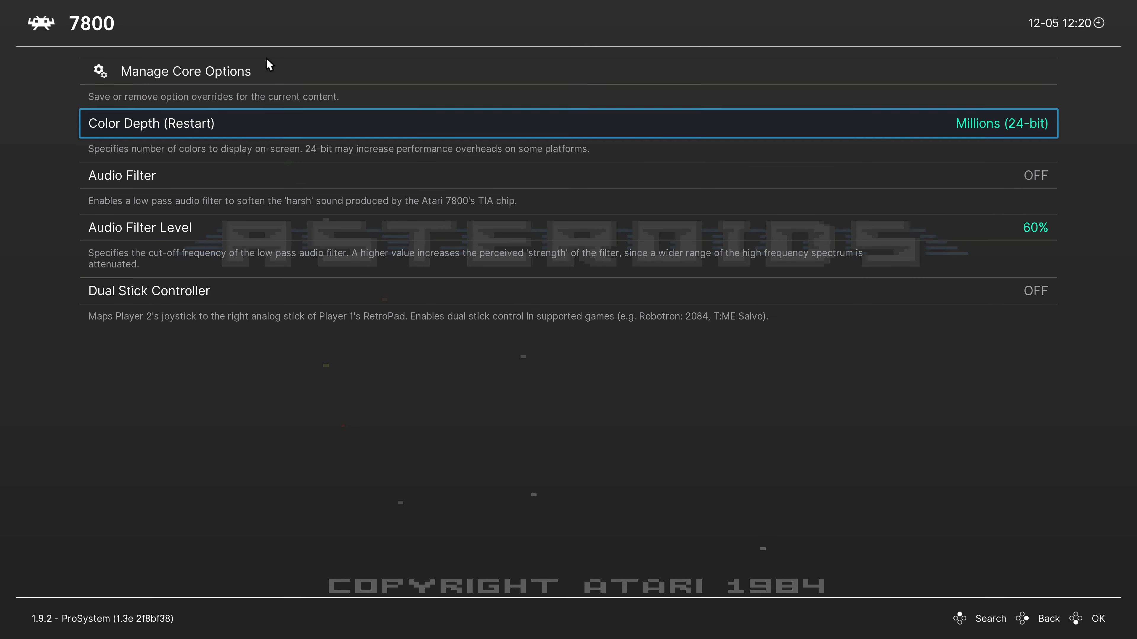
pyautogui.click(1048, 618)
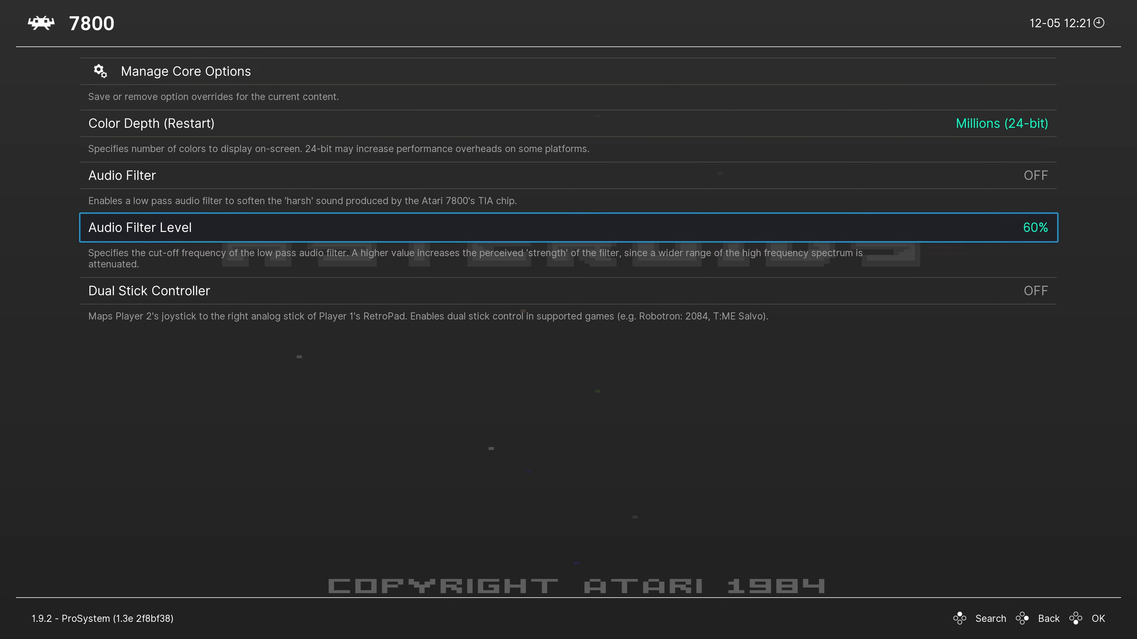
pyautogui.scroll(-3)
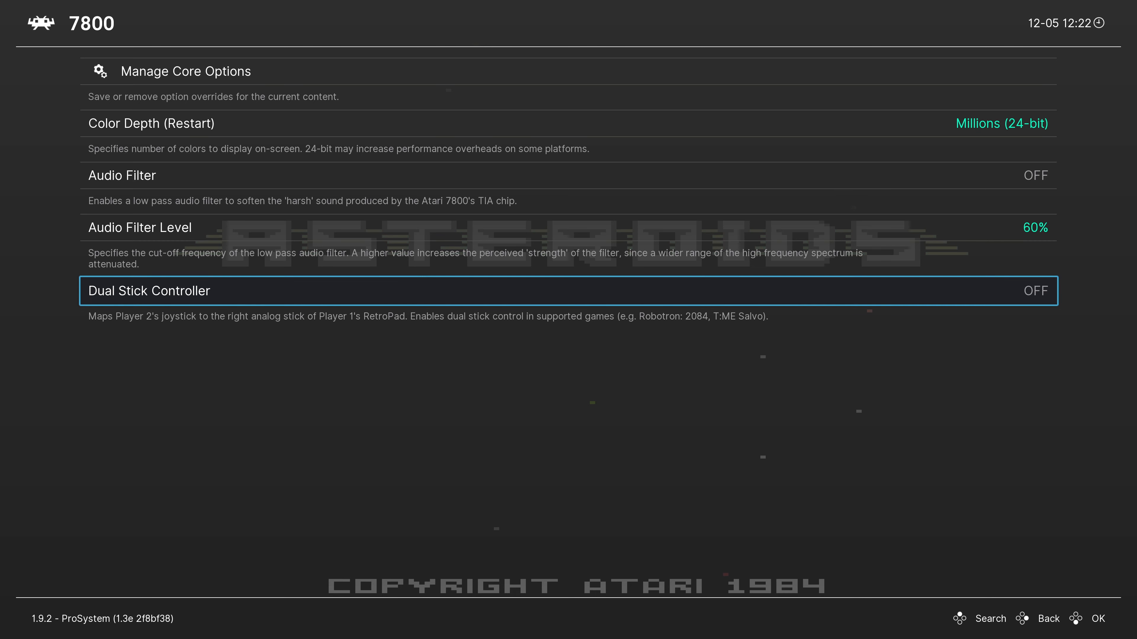
pyautogui.moveTo(265, 65)
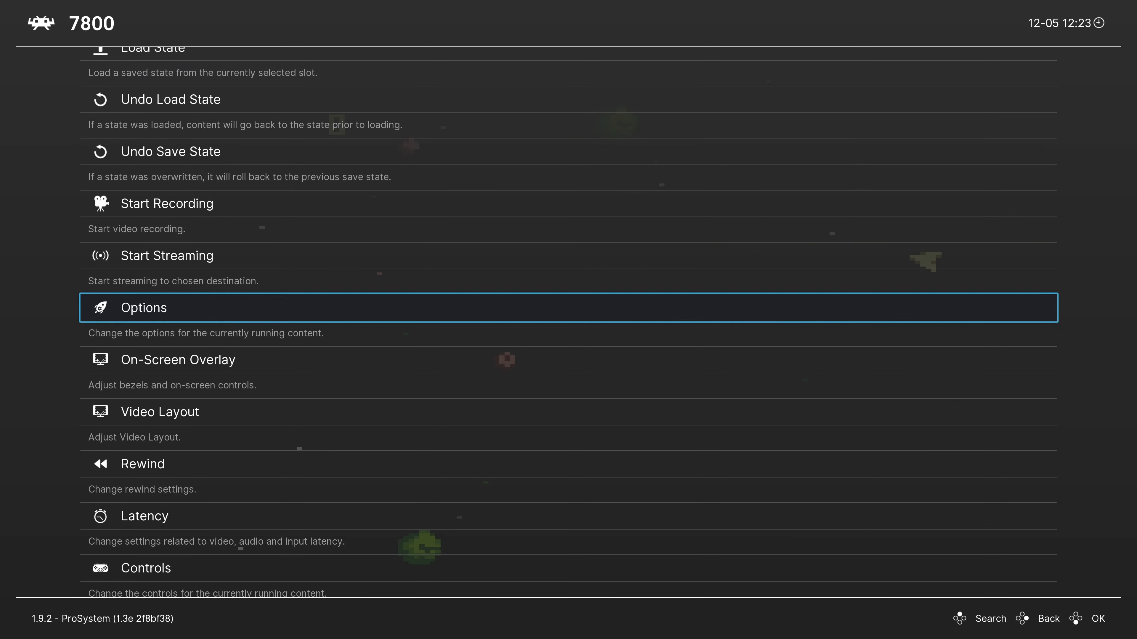
# Step: Scroll through the Quick Menu items down to Overrides
pyautogui.scroll(-3)
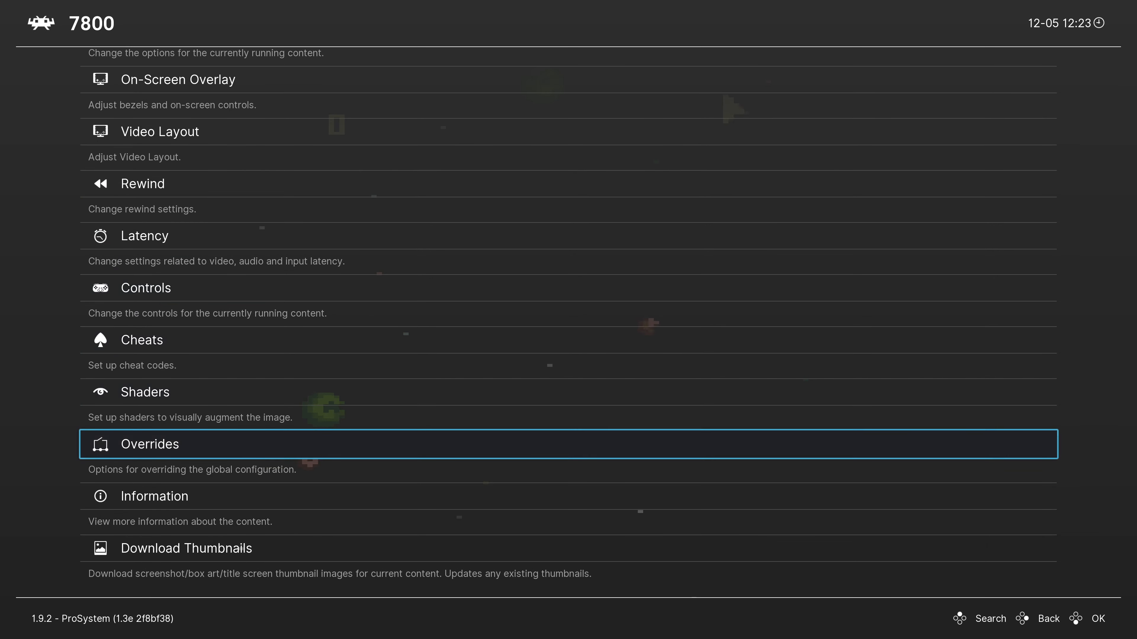